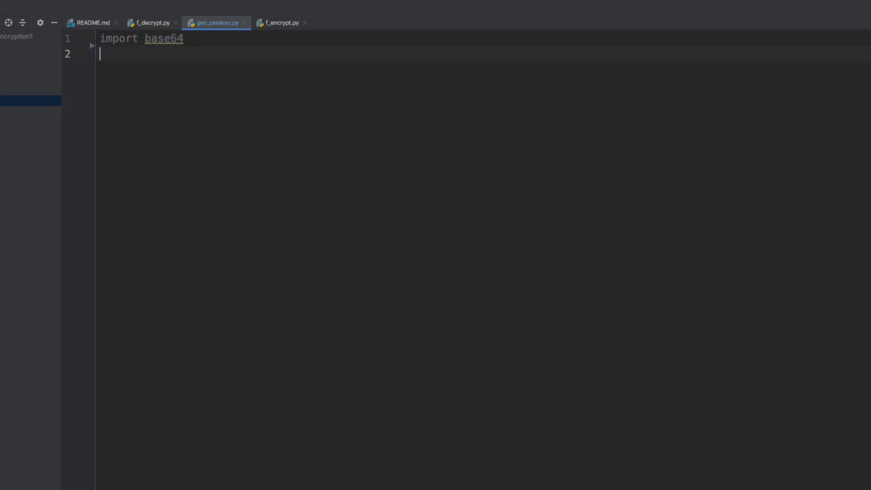
- Add the import of default_backend from cryptography.hazmat.backends
type("from cryup")
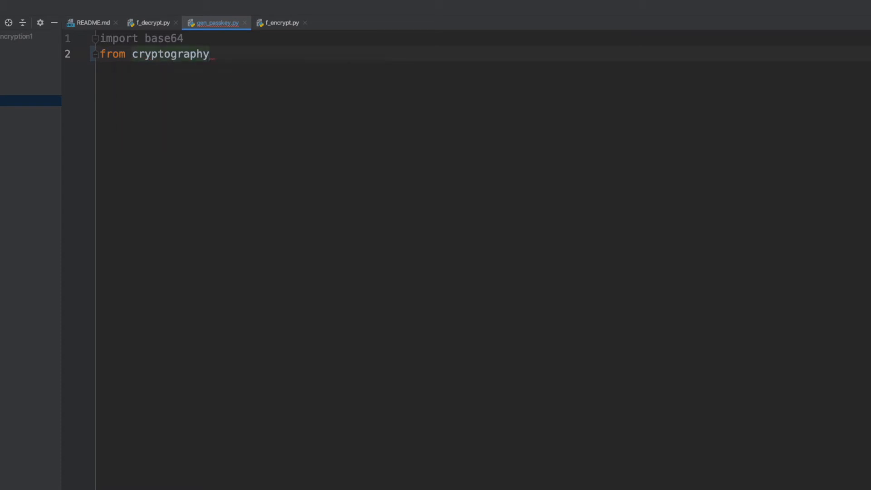
type(".hazmat")
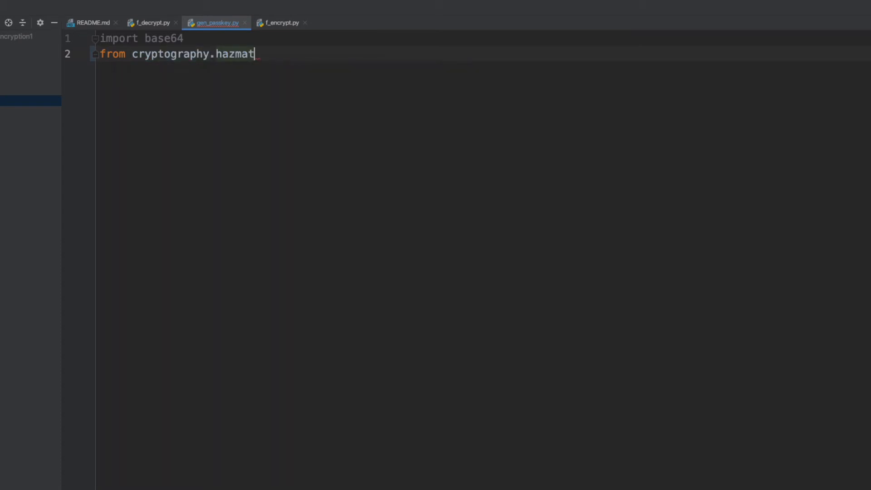
type(".ba")
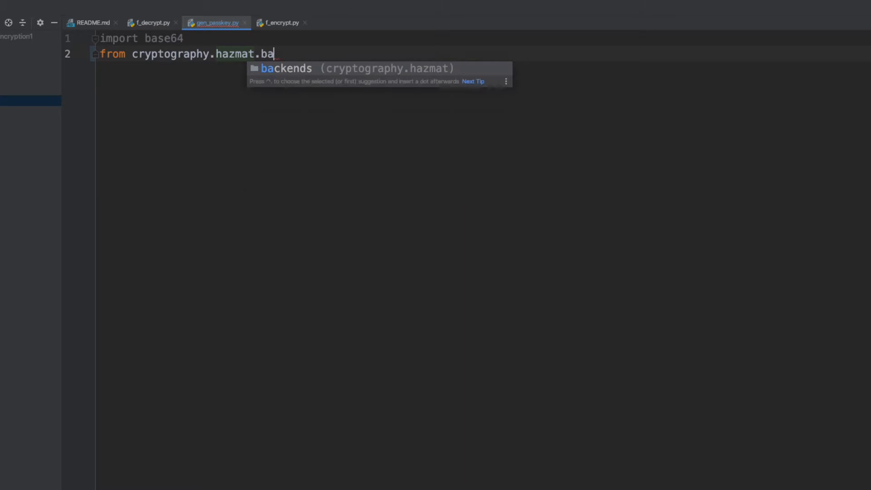
key("Tab")
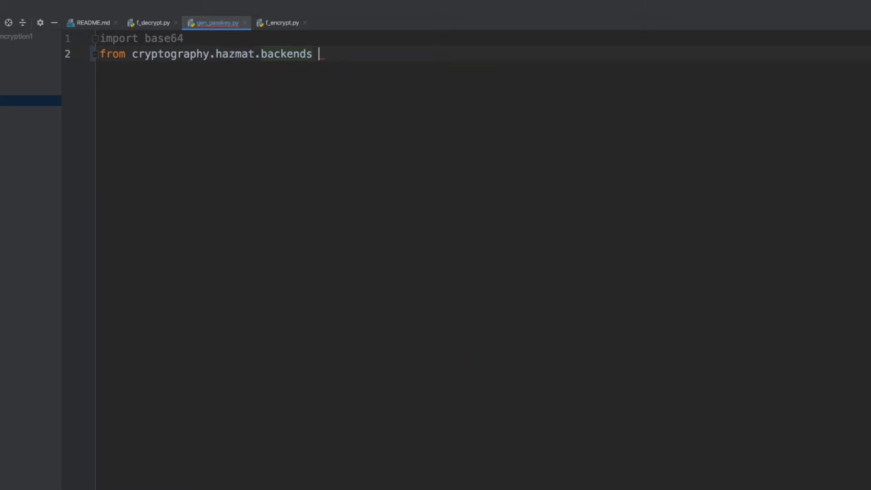
type("import b")
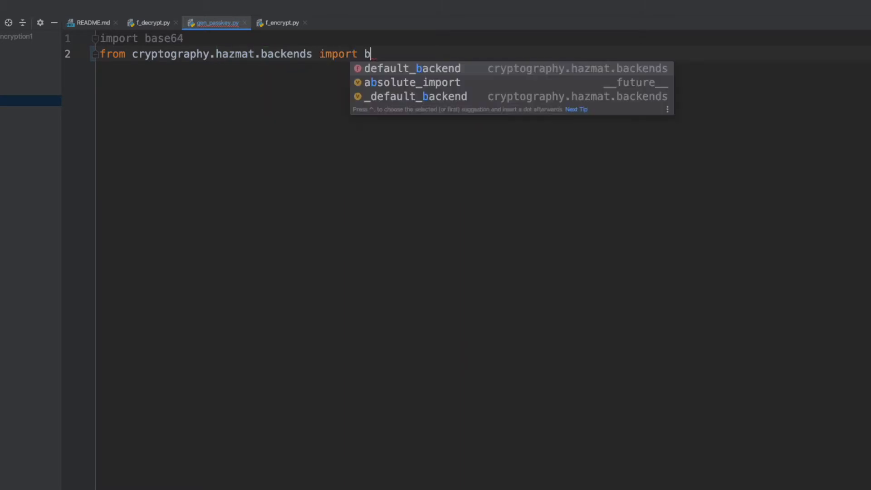
key("enter")
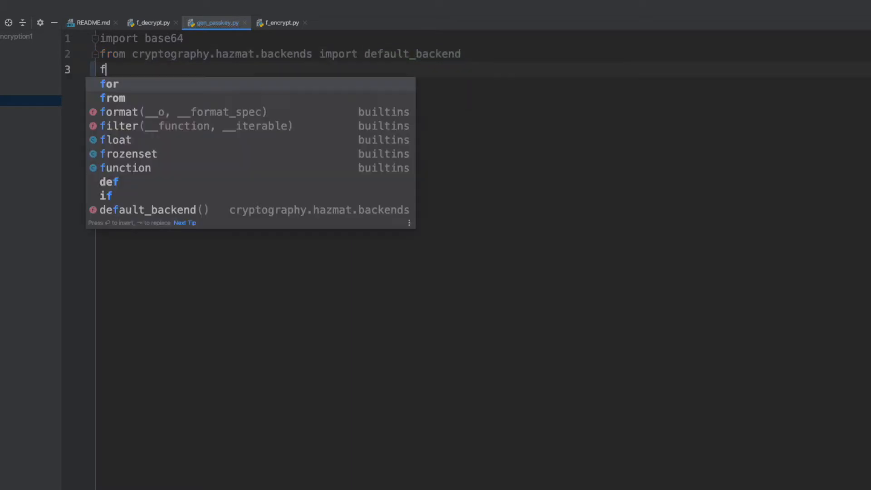
- Import hashes from cryptography.hazmat.primitives
type("rom crypto")
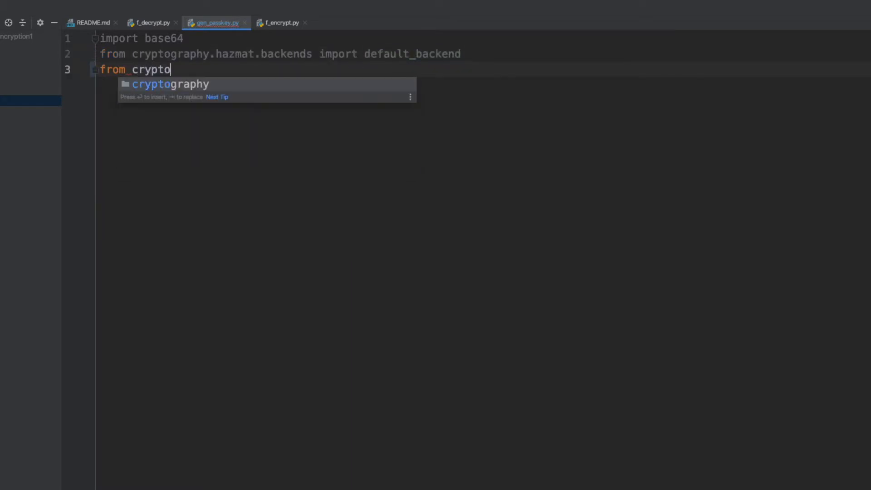
type("graphy.hazmat.")
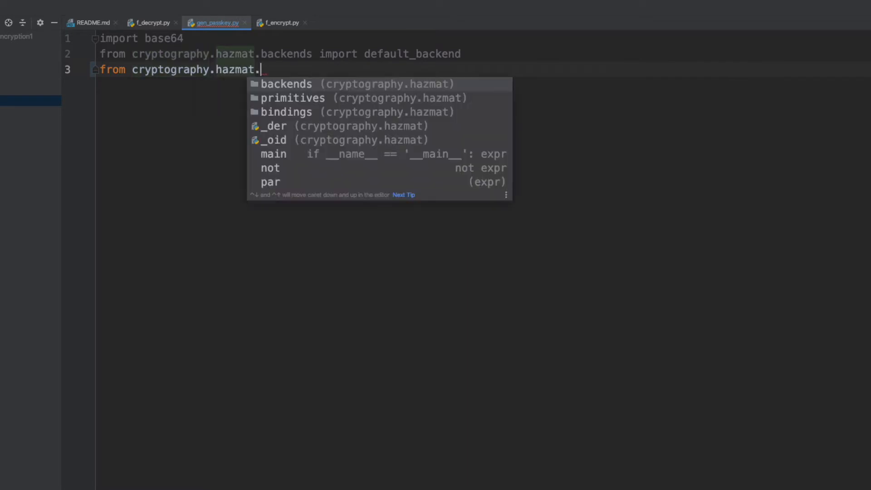
left_click(293, 98)
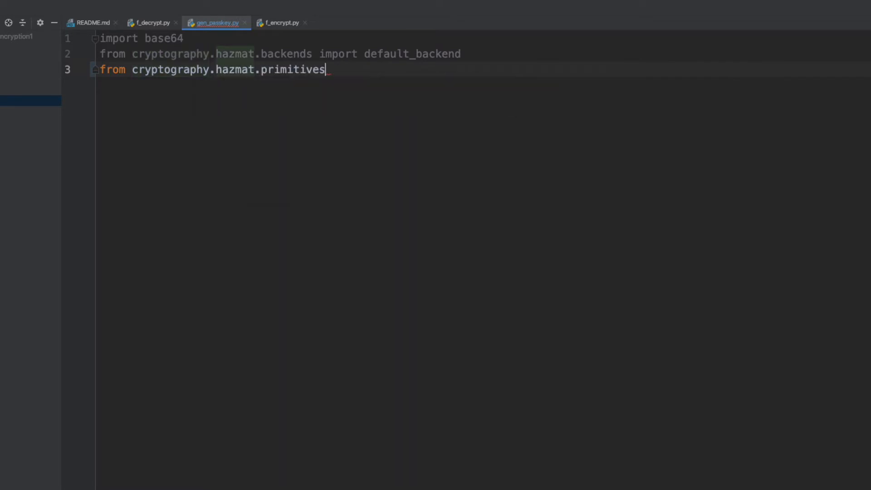
type("imp")
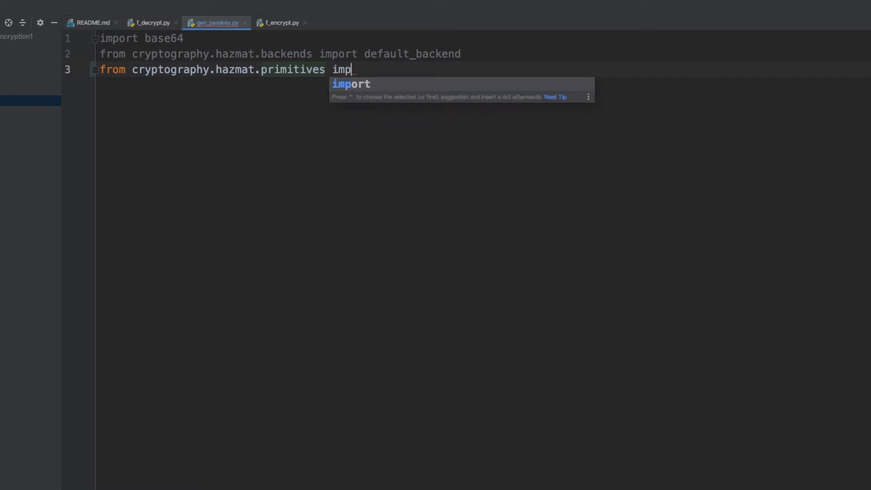
type("or")
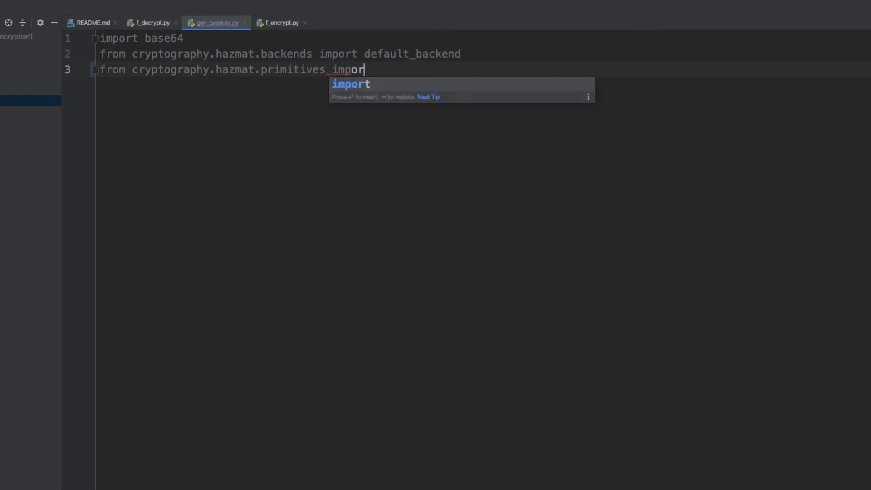
type("hashes")
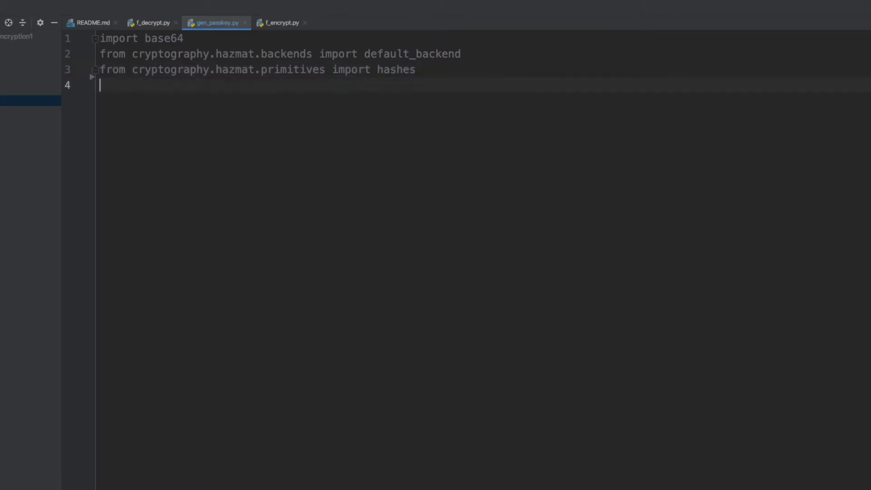
- Import PBKDF2HMAC from cryptography.hazmat.primitives.kdf.pbkdf2
type("from cryptography")
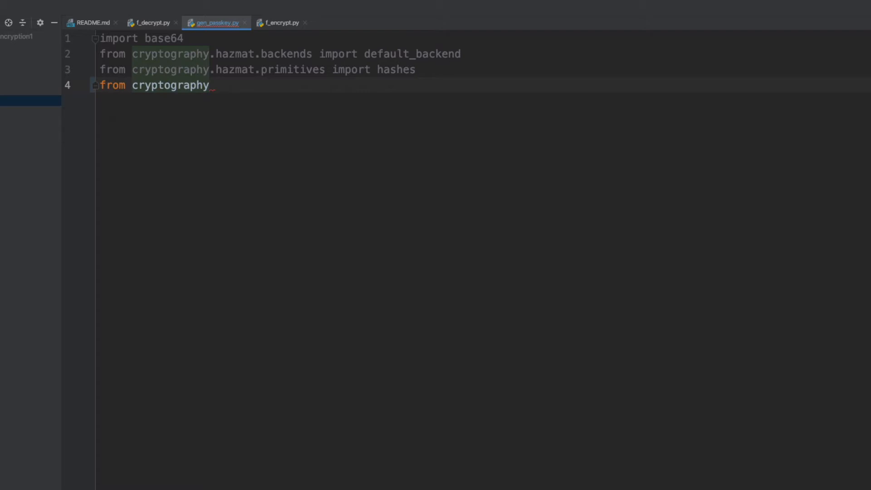
type(".hazmat")
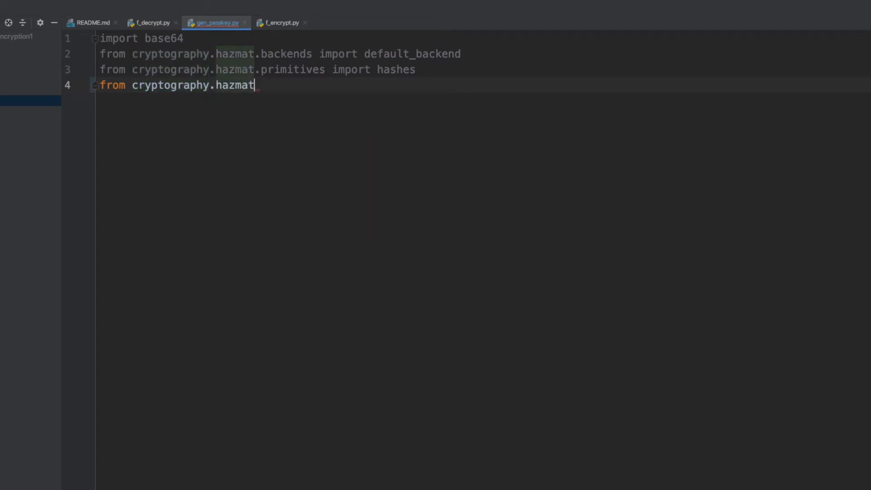
type(".primitives")
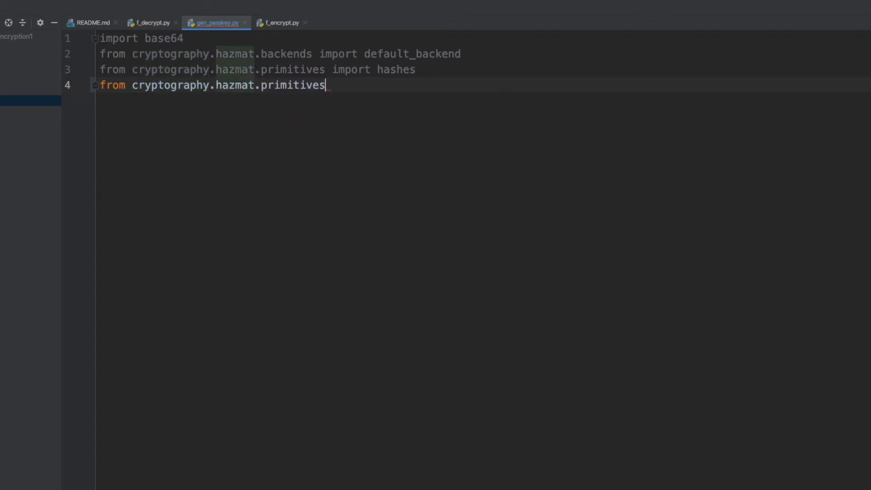
type(".kdf.")
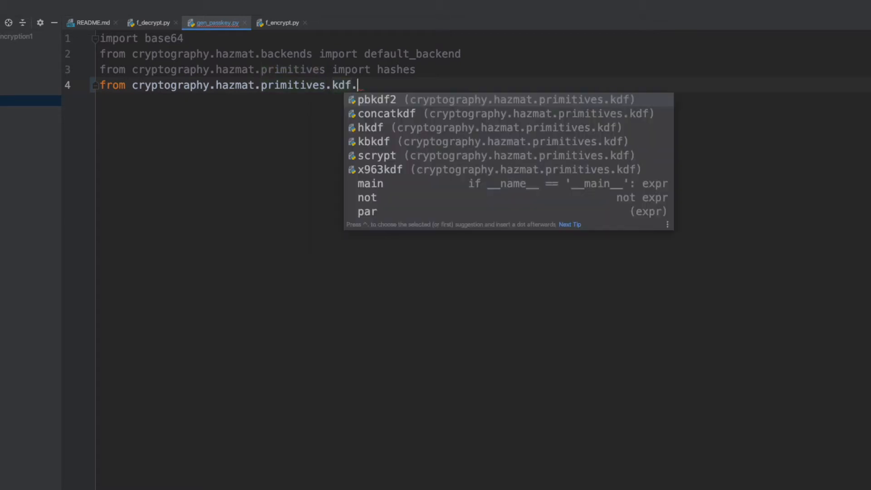
left_click(377, 100)
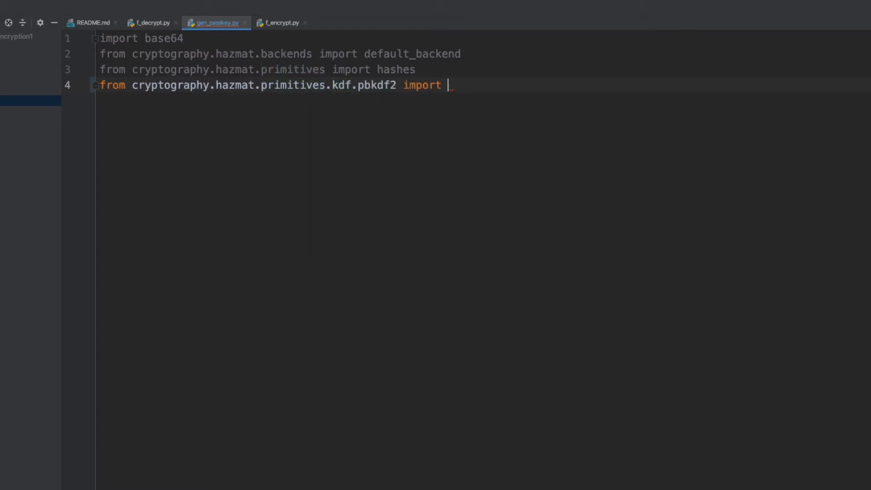
type("impo")
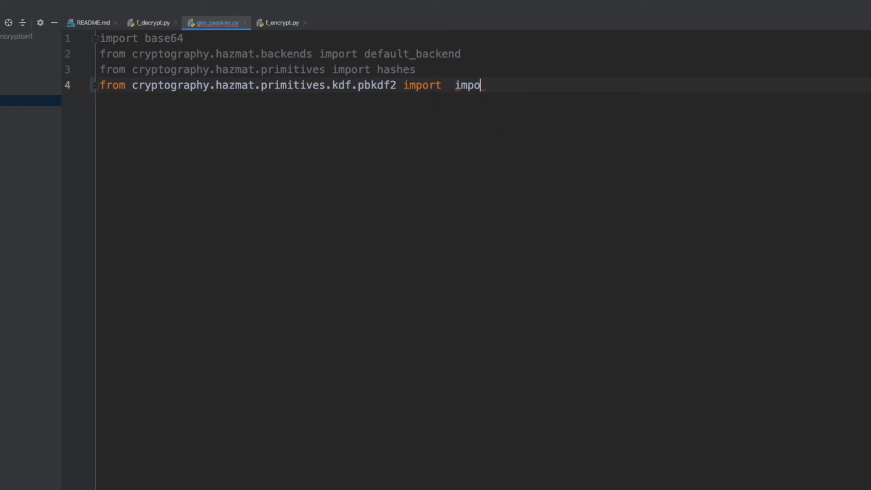
key("backspace")
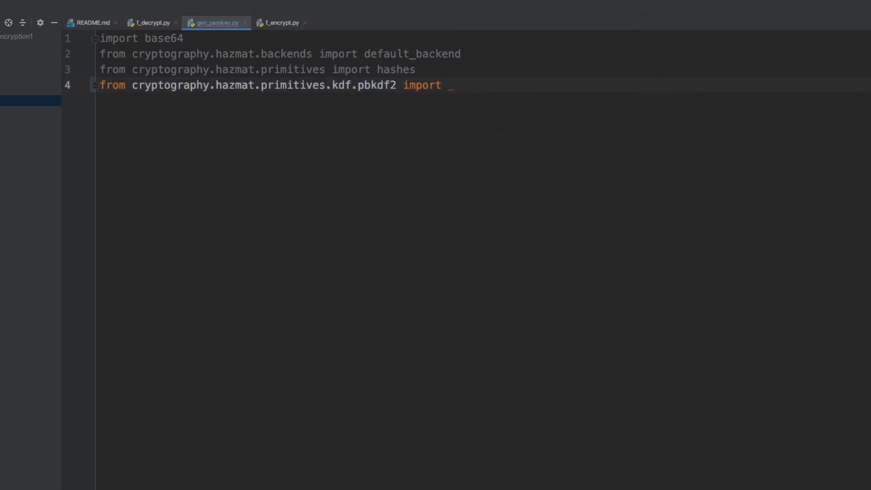
type("PBKDF2HMAC")
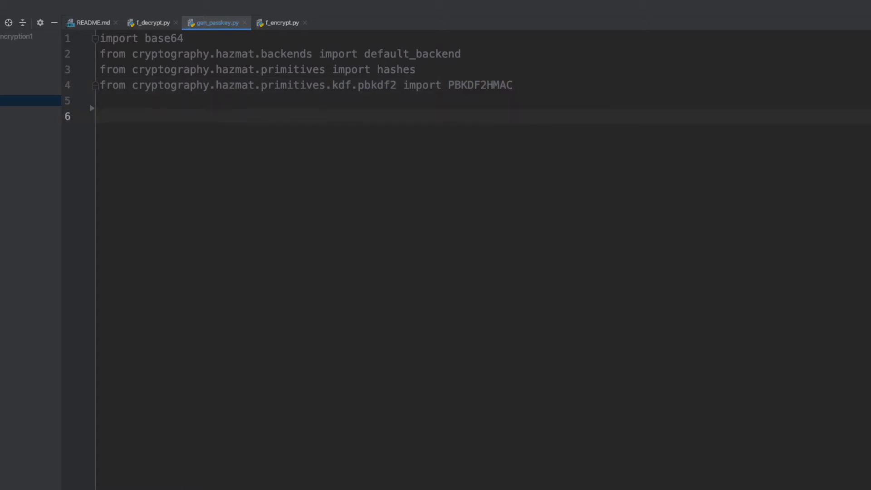
- Add pass_from_user from an input prompt and password = pass_from_user.encode()
type("pass")
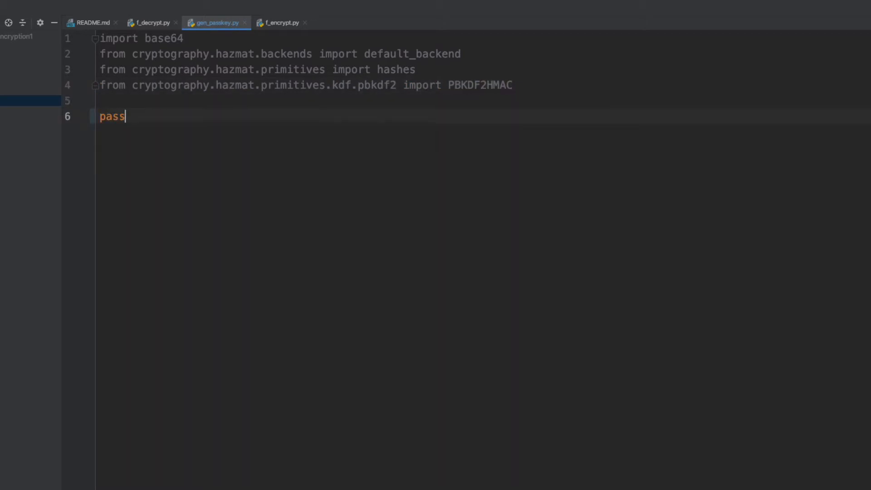
type("_from_use")
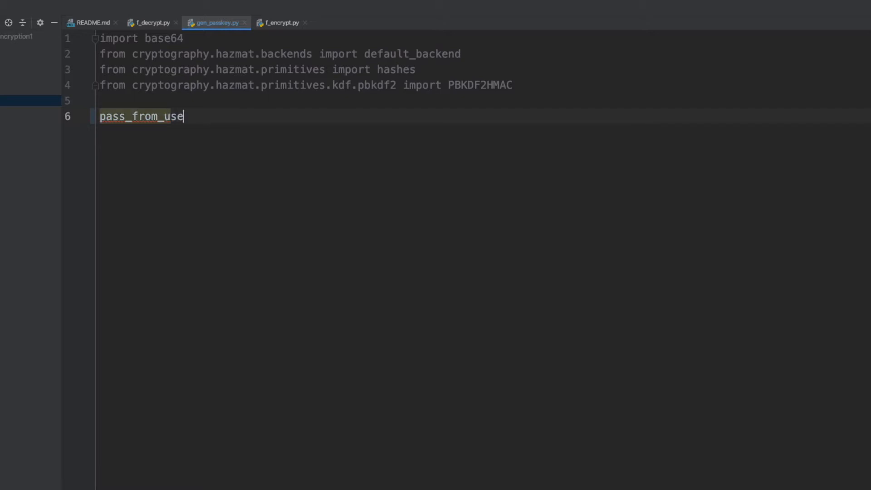
type("r =")
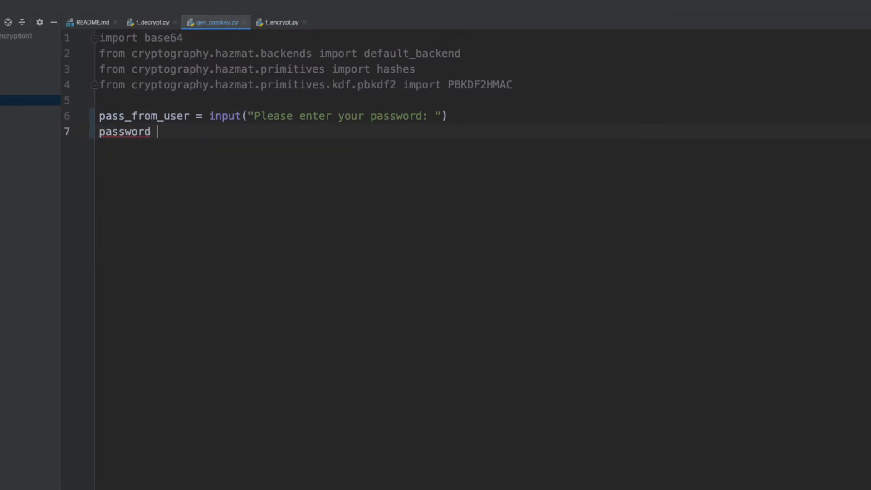
type("=")
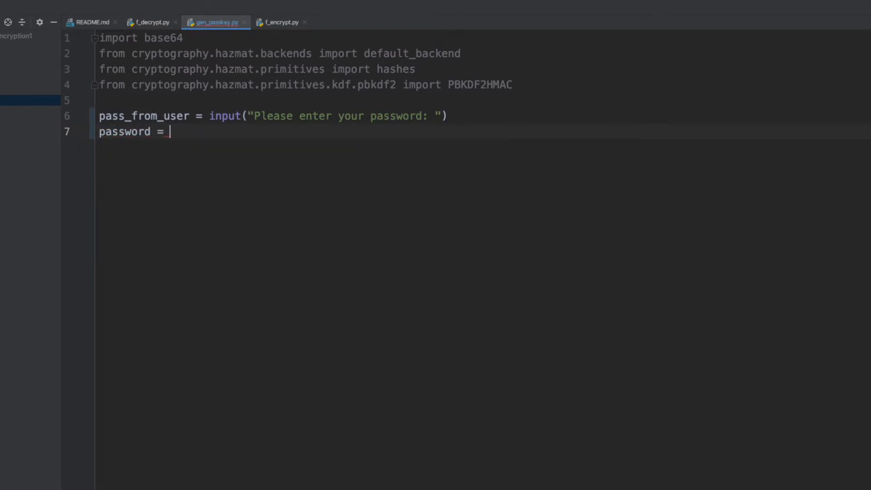
type("pass_from_user")
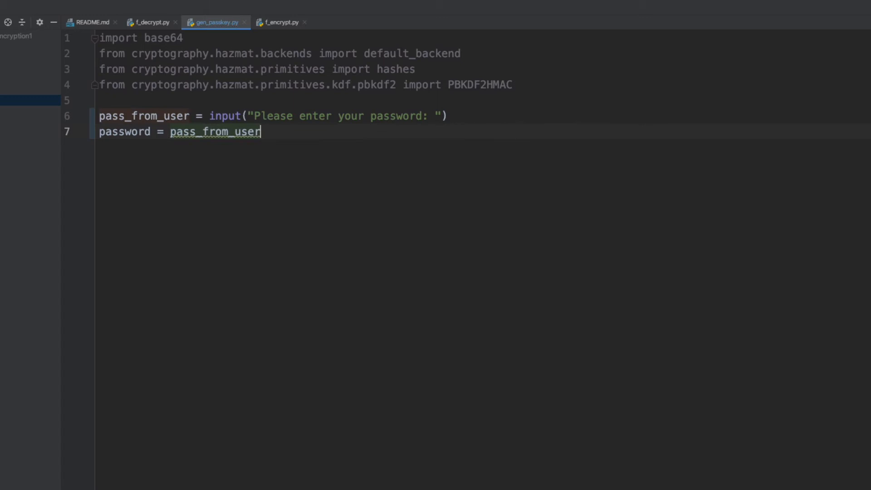
type(".encode()")
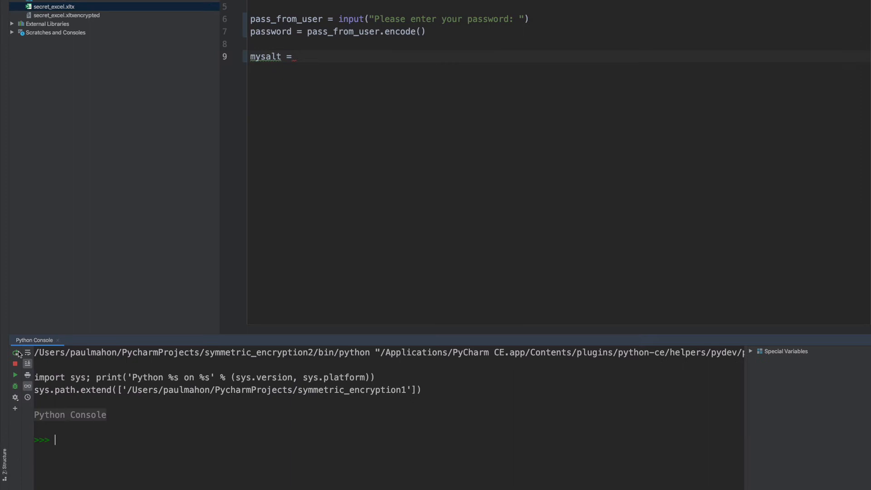
- Import os and run os.urandom(16) in the Python console to generate salt bytes
type("impo")
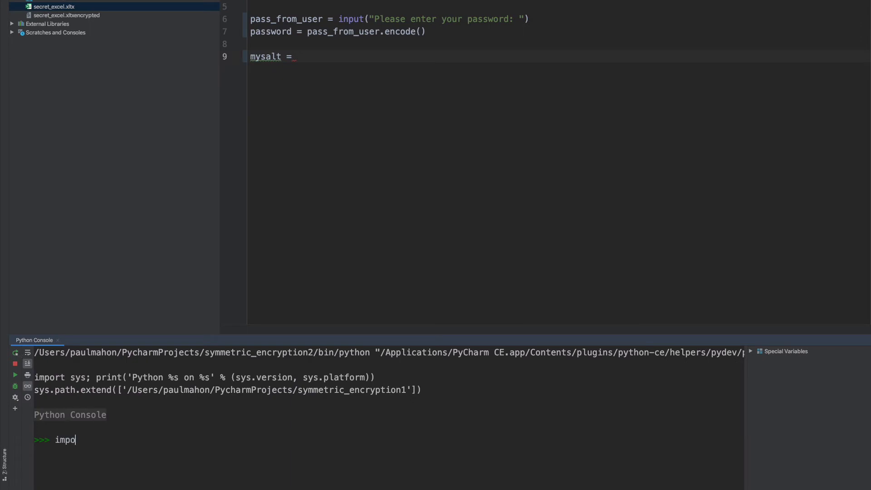
type("rt")
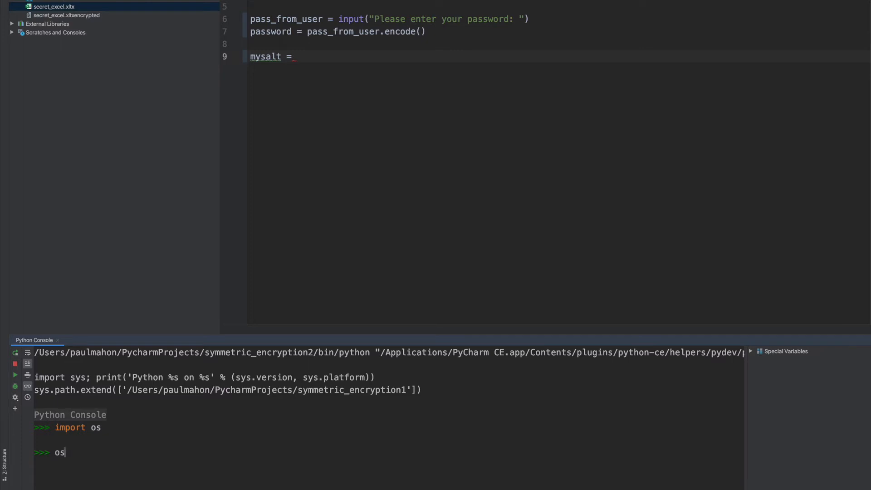
type(".urandom()")
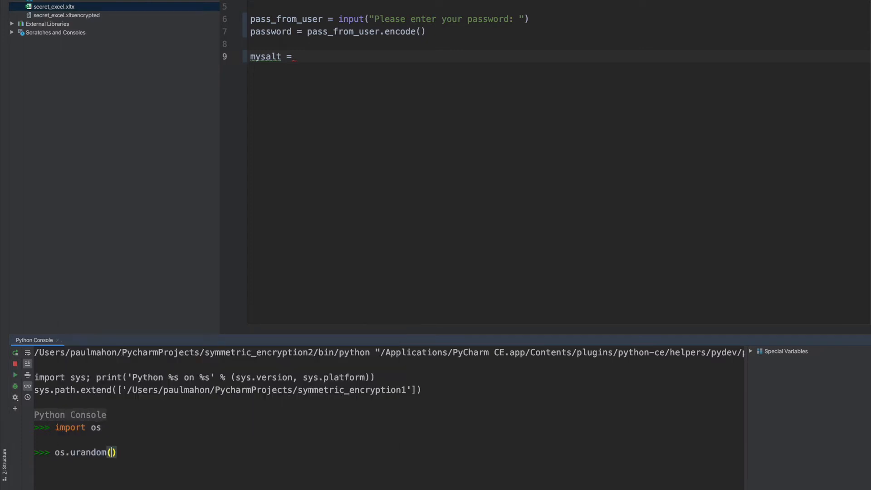
type("16")
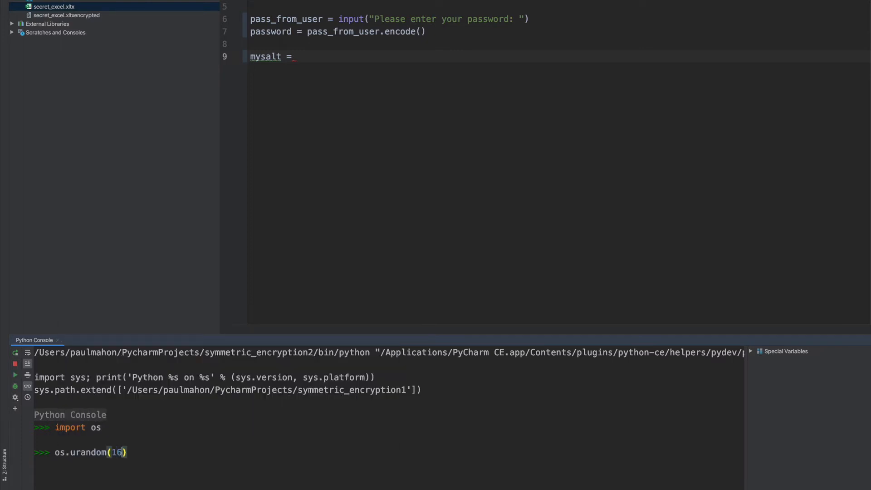
key("Return")
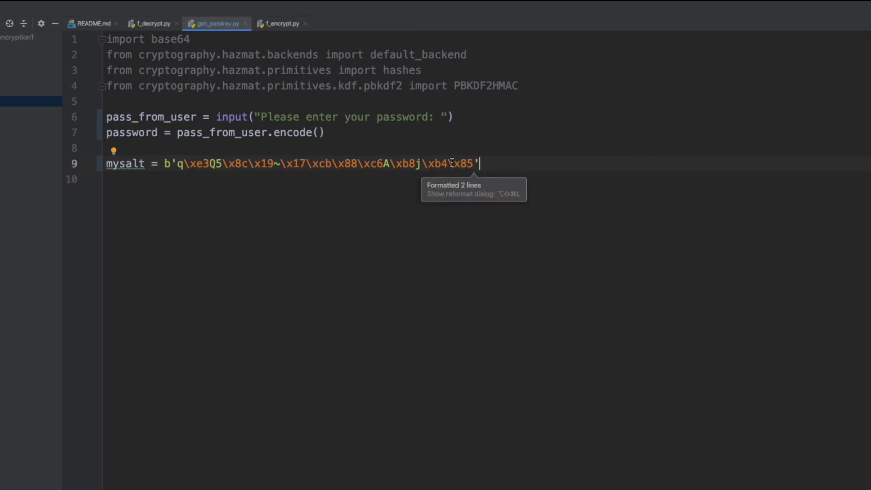
- Start kdf = PBKDF2HMAC( with algorithm=hashes.SHA256 and a length argument
key("enter")
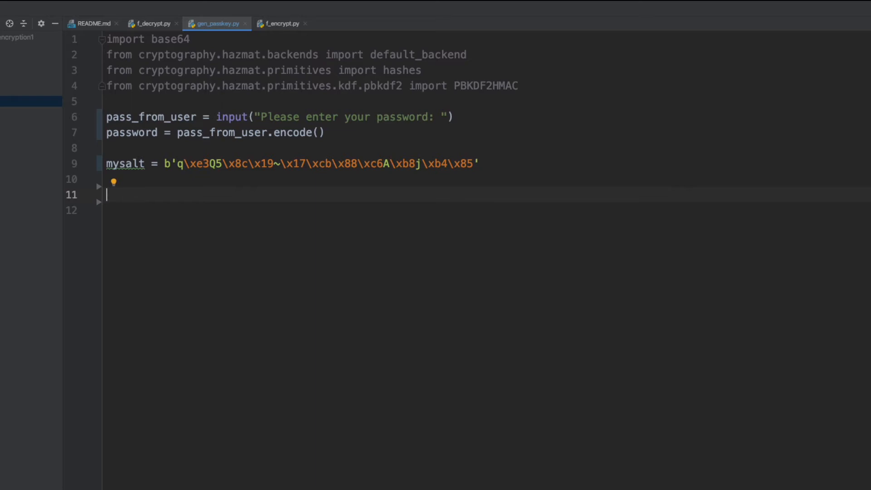
type("kdf")
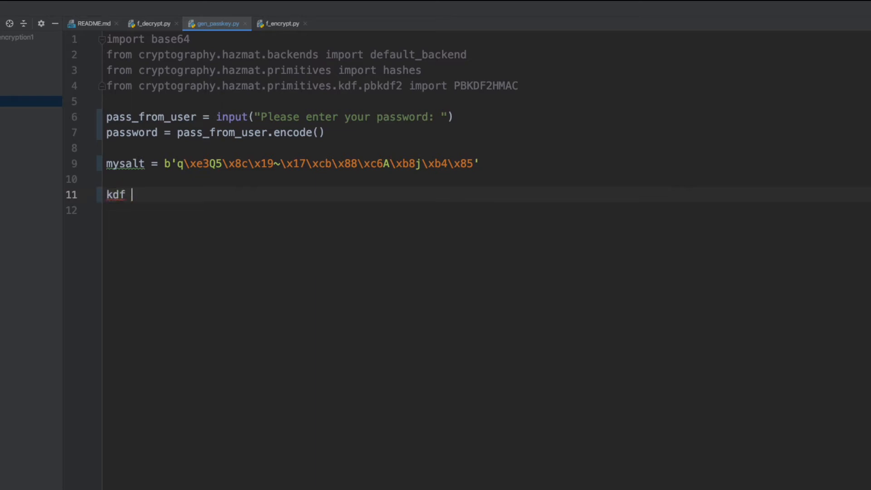
type("= PBKDF2HMAC")
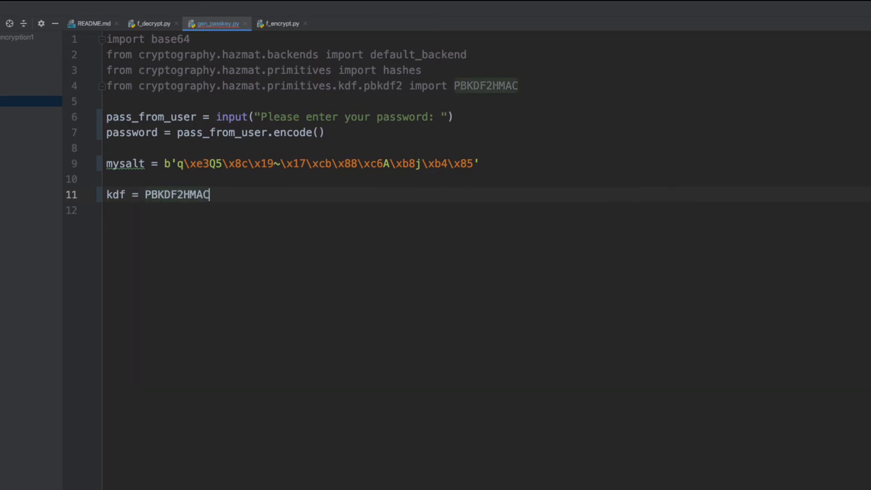
type("(")
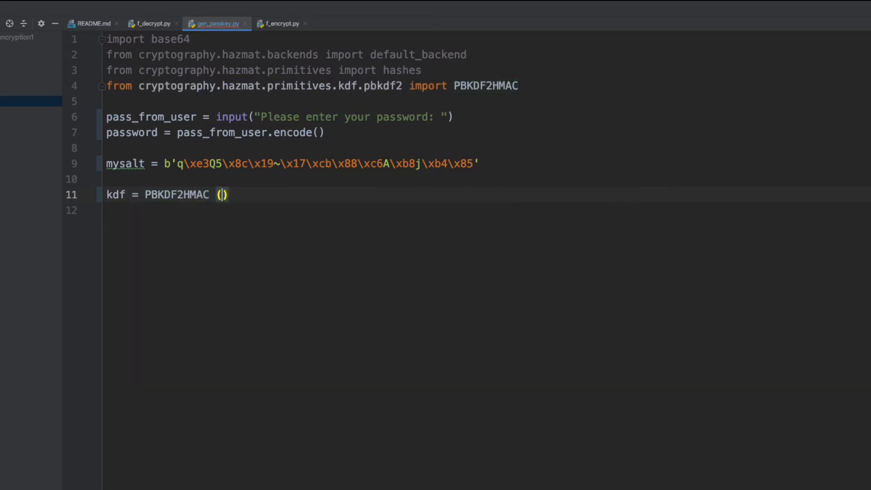
key("enter")
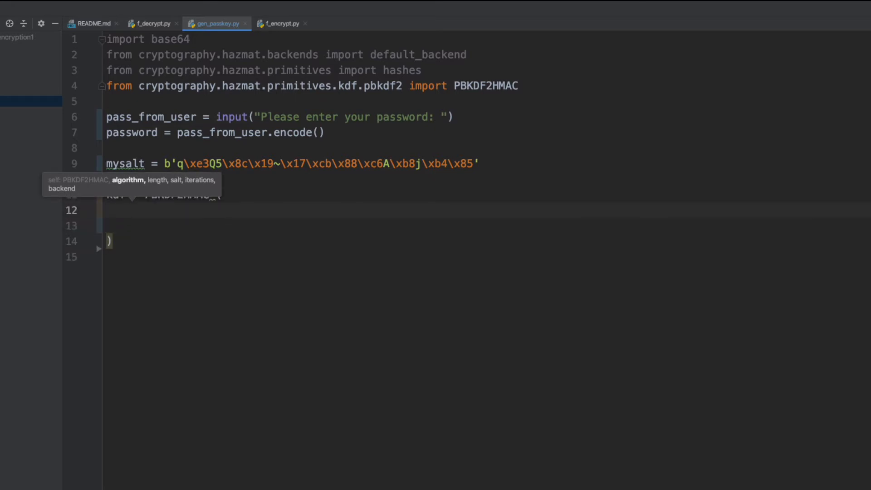
type("algorithm=")
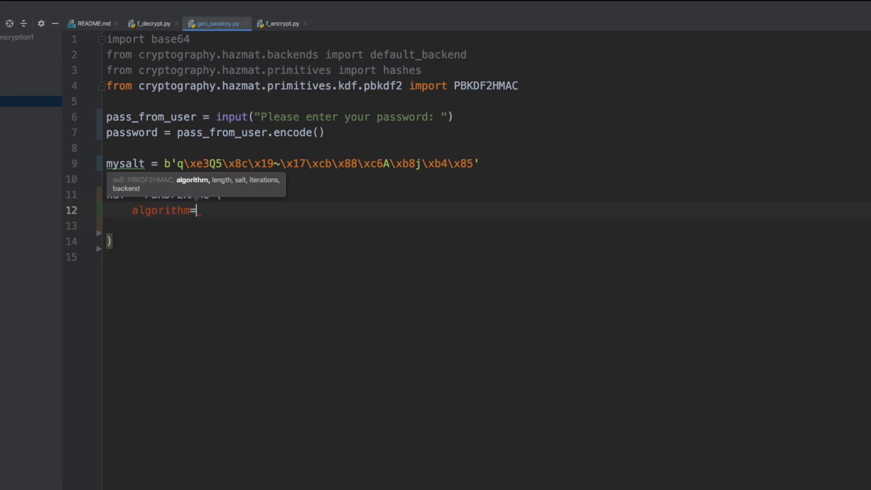
type("hashes")
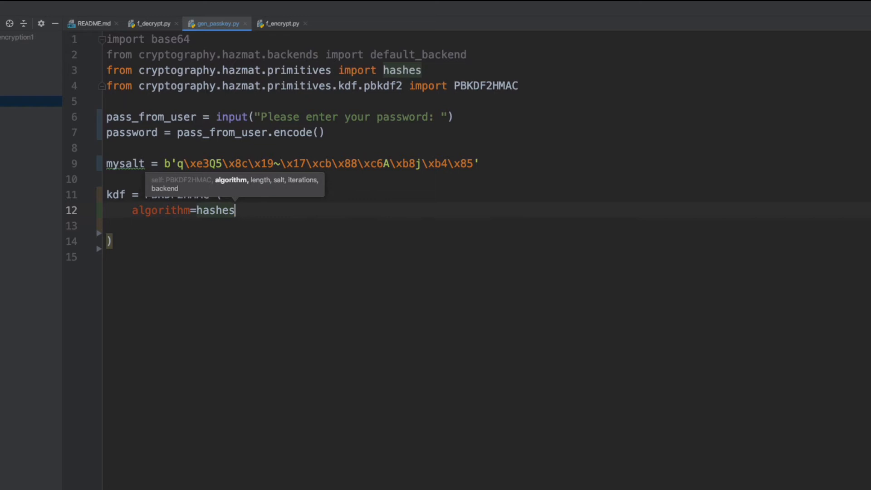
type(".SHA256")
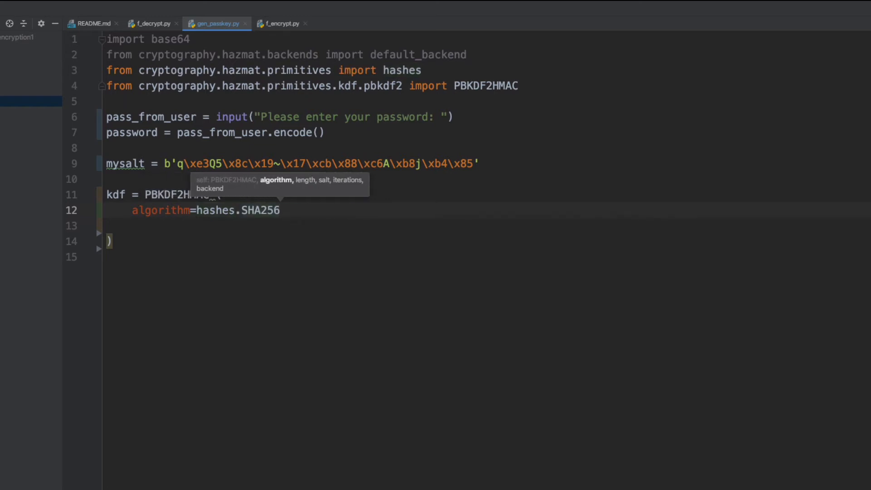
type("le")
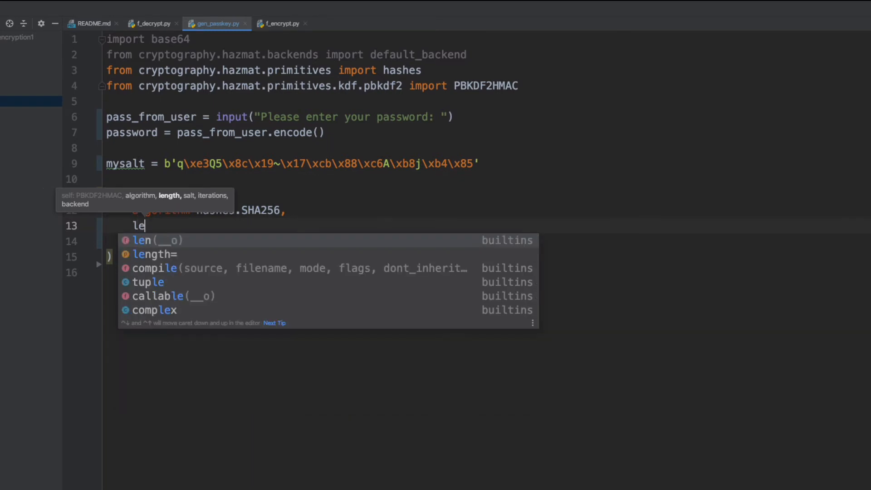
left_click(156, 255)
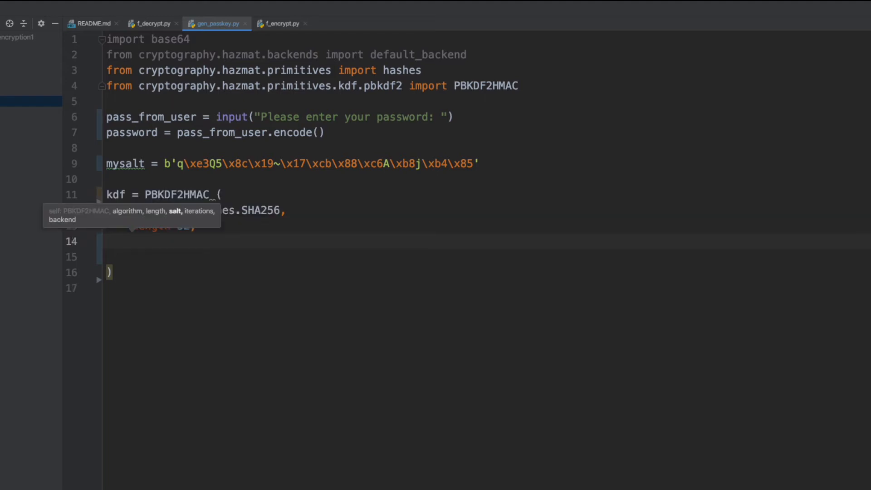
- Add salt=mysalt, iterations=100000 and backend=default_backend() to the kdf call
type("salt=mysalt,")
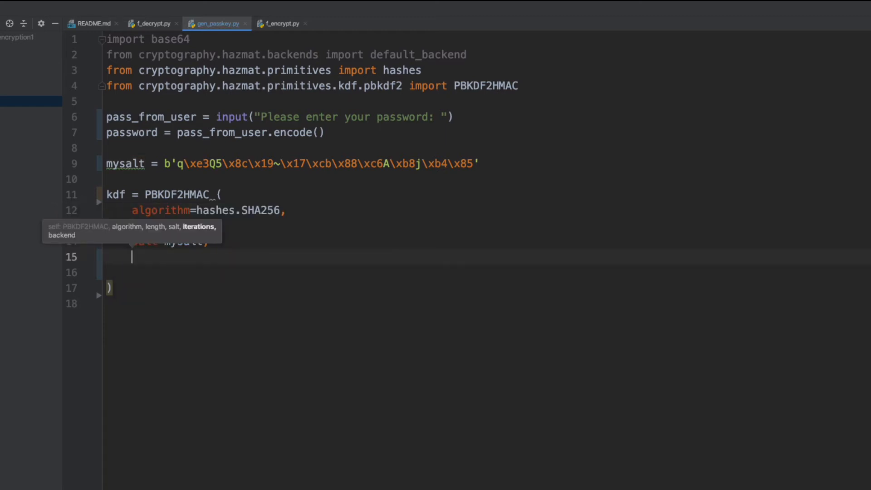
type("iterations=")
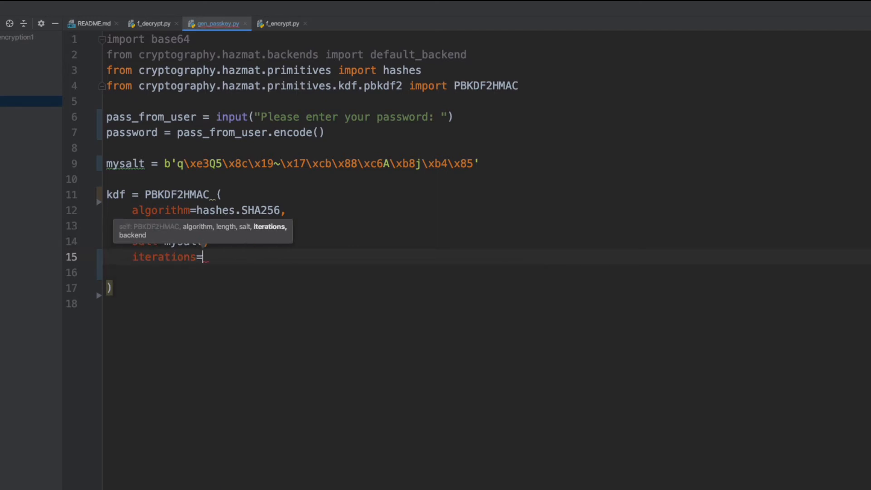
type("1")
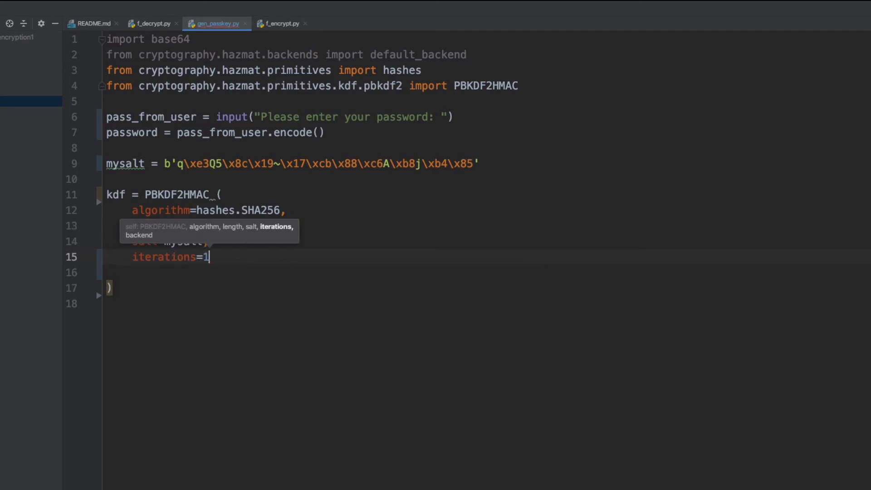
type("00000")
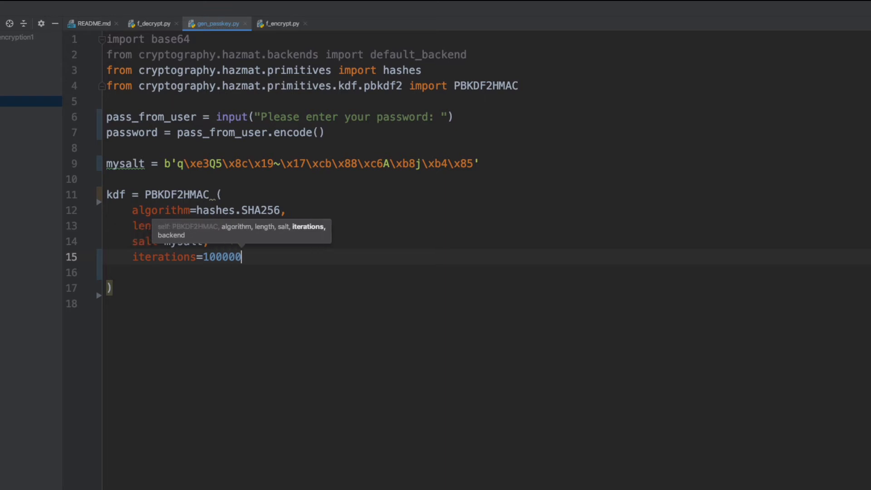
type("b")
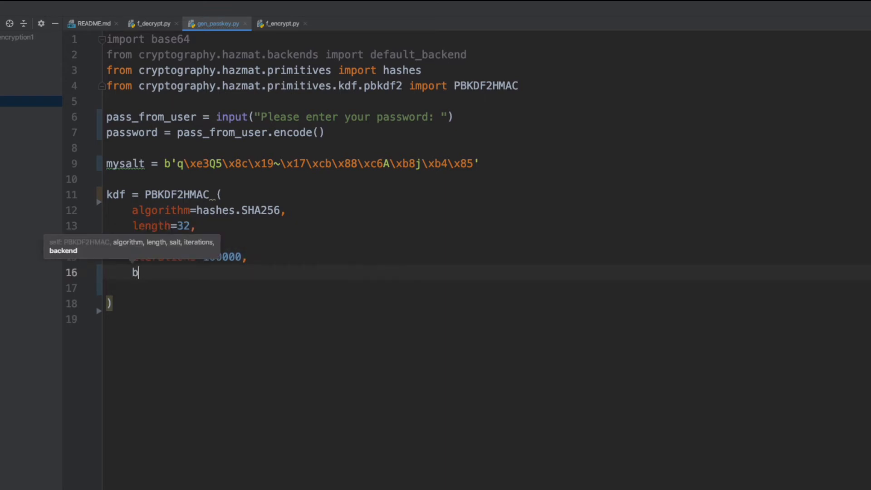
type("ackend=")
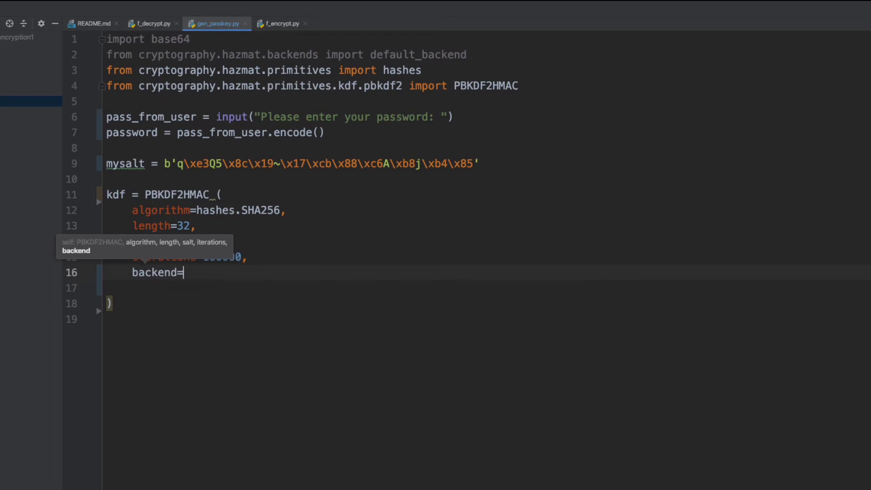
type("default_backend()")
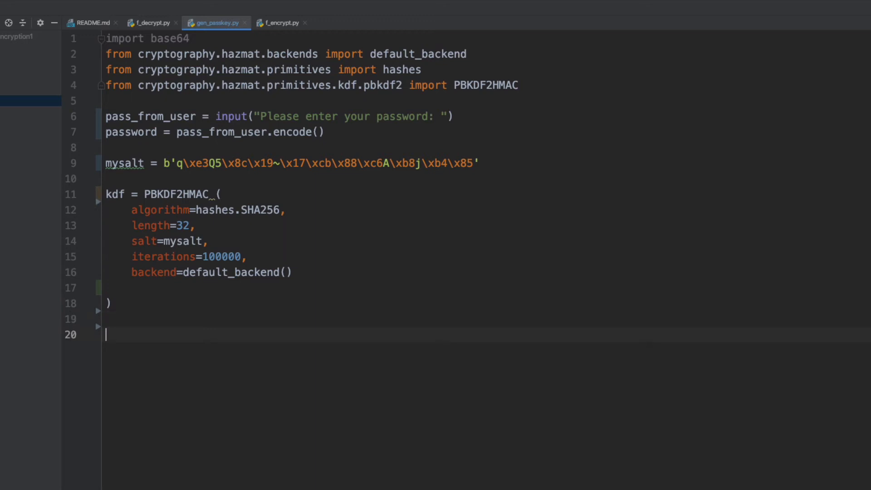
- Write key = base64.urlsafe_b64encode(kdf.derive(password))
type("key")
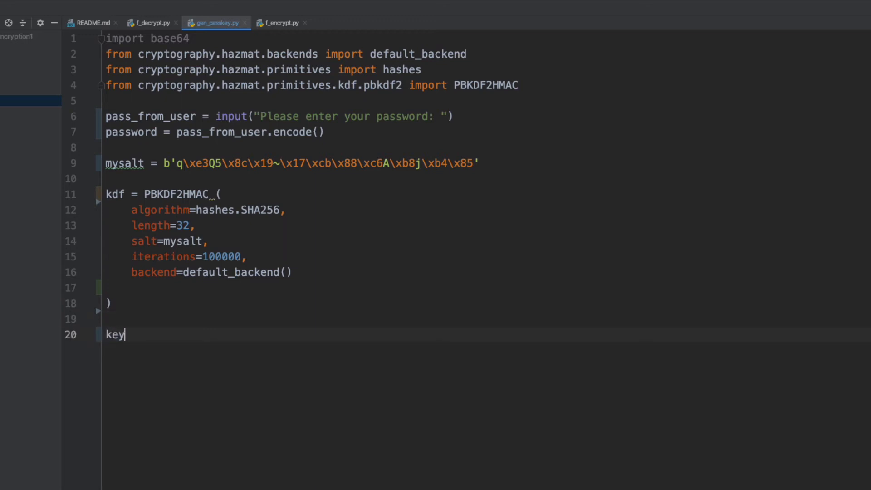
type("\" = \"")
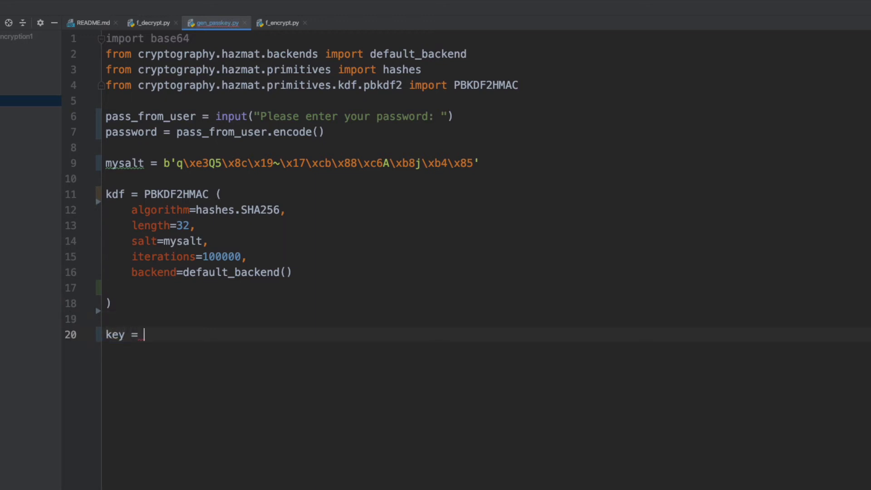
type("base64.")
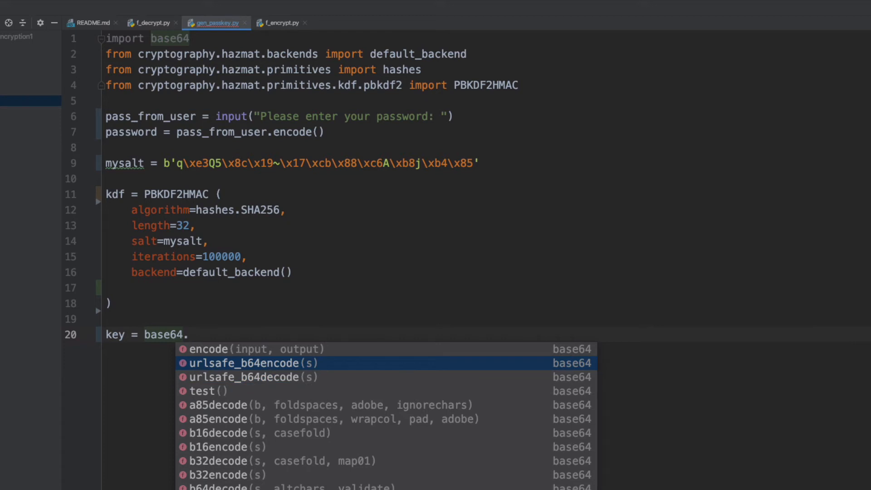
left_click(252, 364)
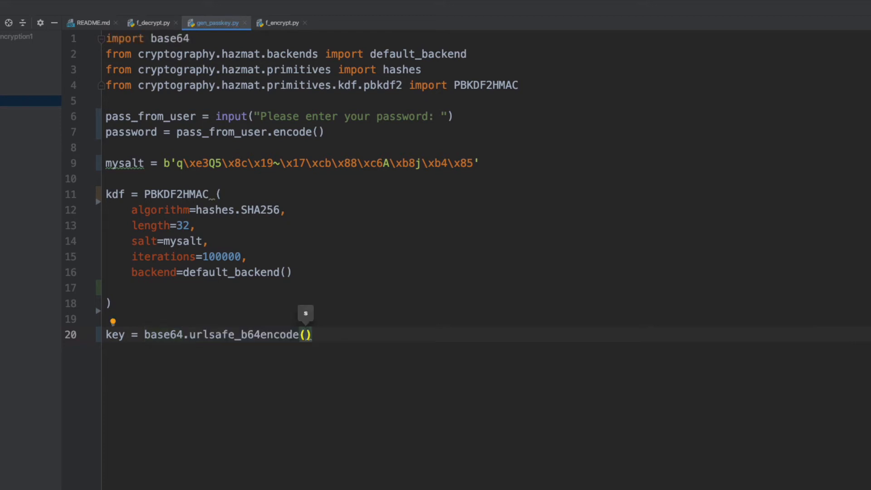
type("kdf.derive(password")
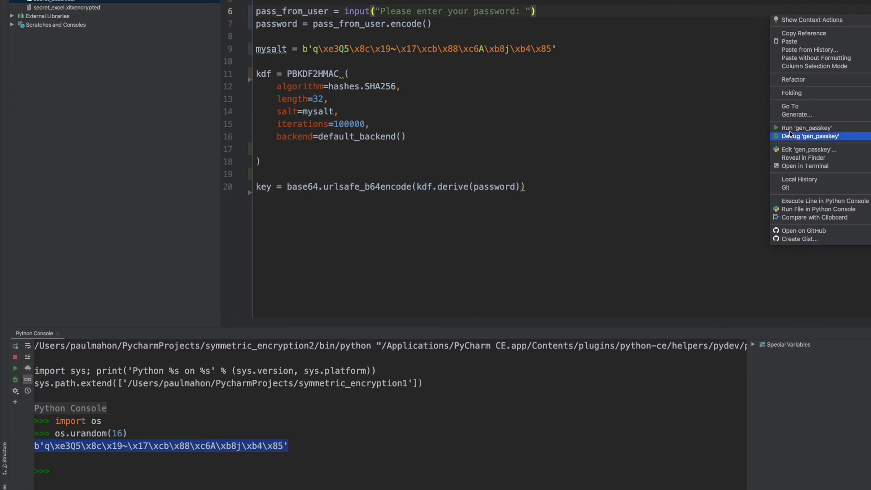
left_click(807, 128)
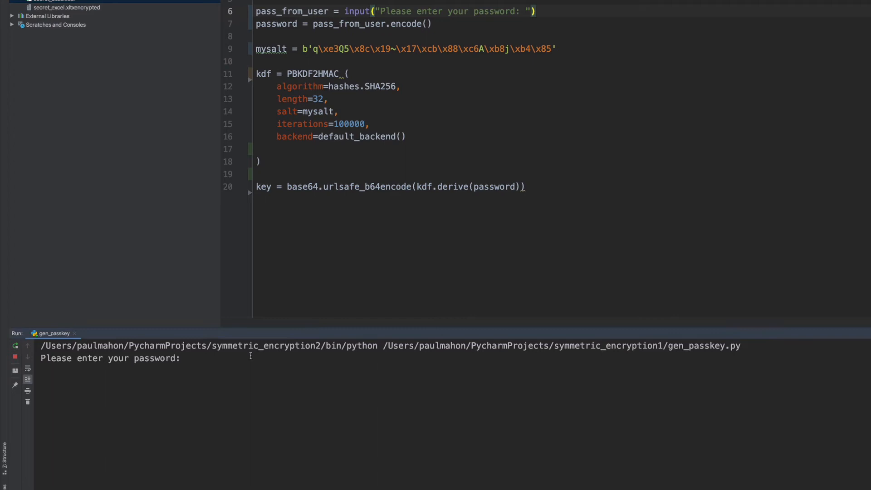
type("password")
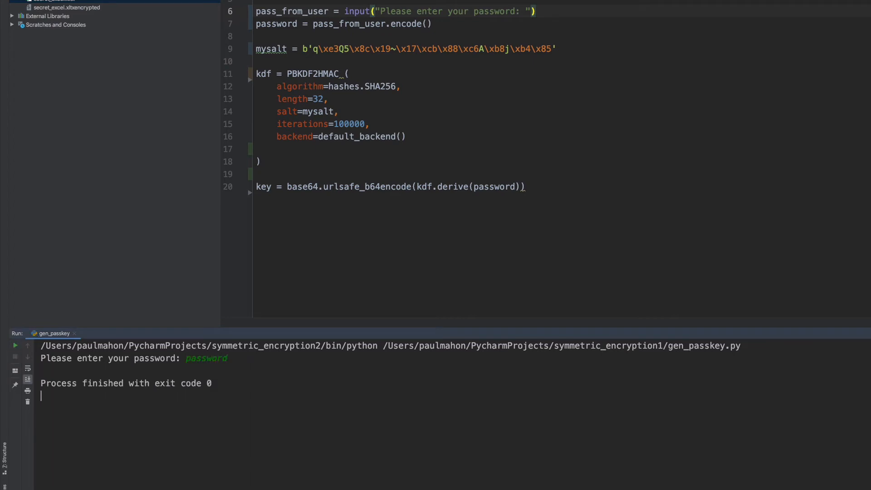
left_click(525, 186)
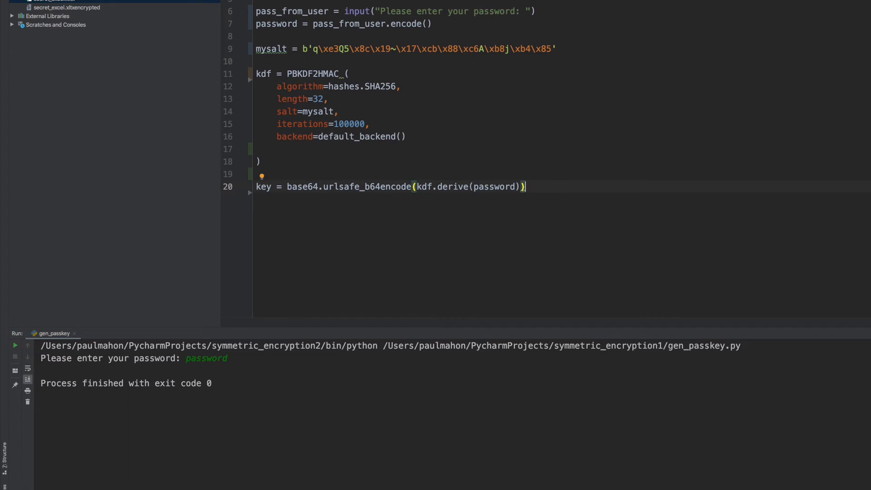
- Change the final line to print(key.decode())
type("print")
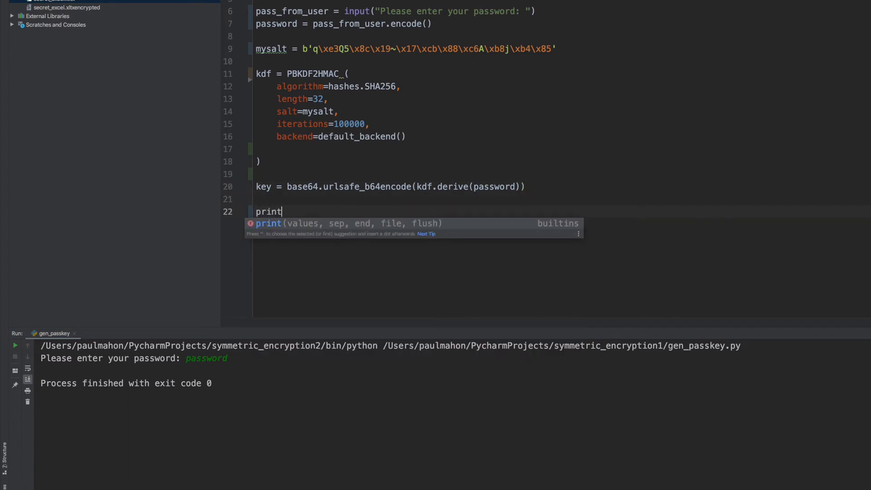
type("(key)")
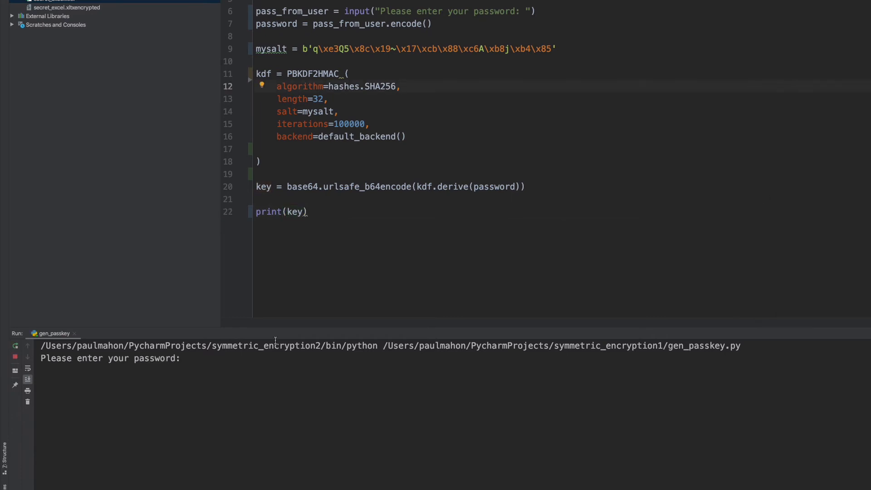
type("password")
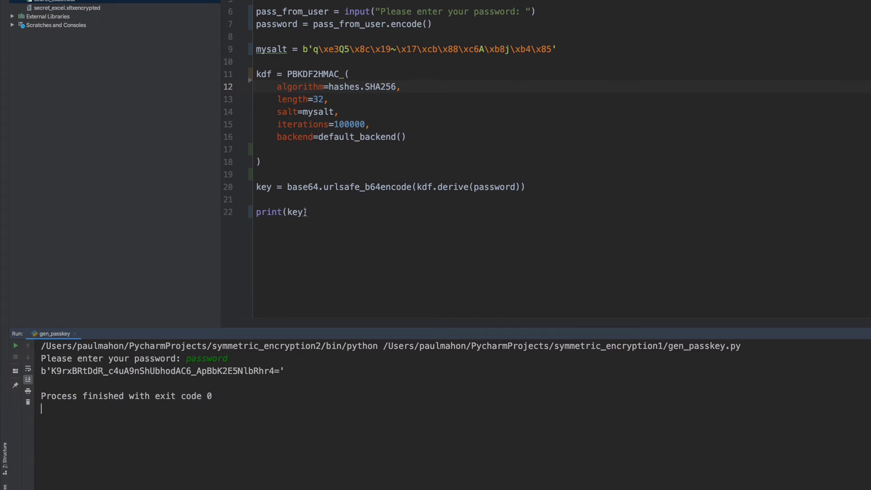
type(".")
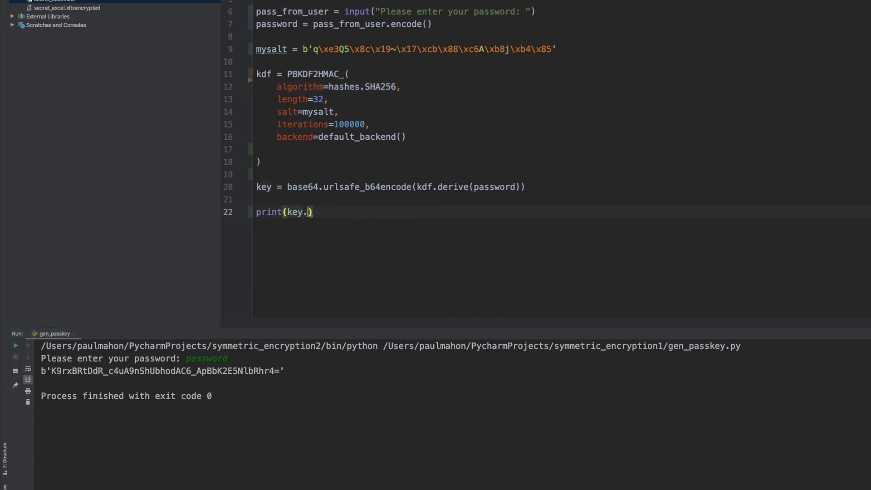
type("decode")
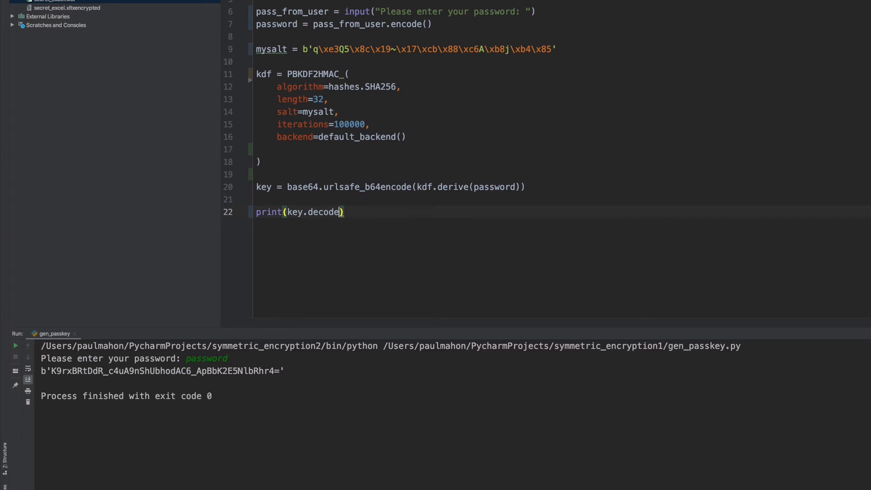
type("()")
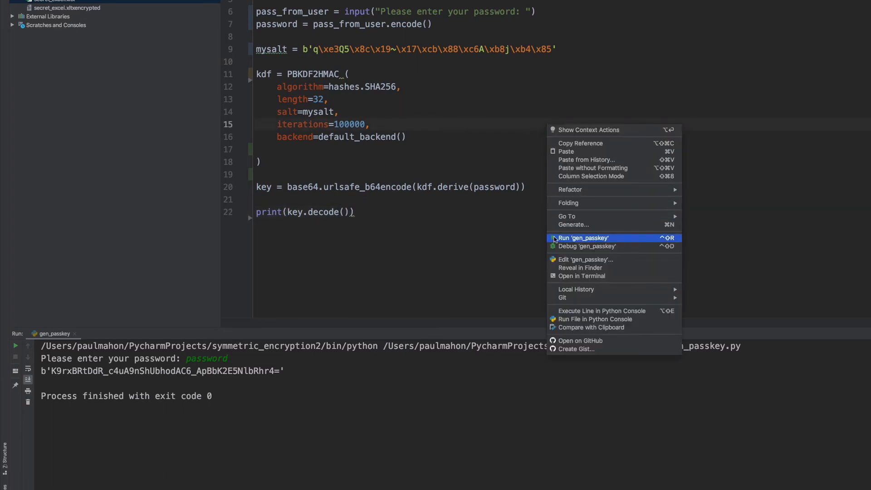
- Rerun gen_passkey and submit a password at the console prompt
left_click(583, 237)
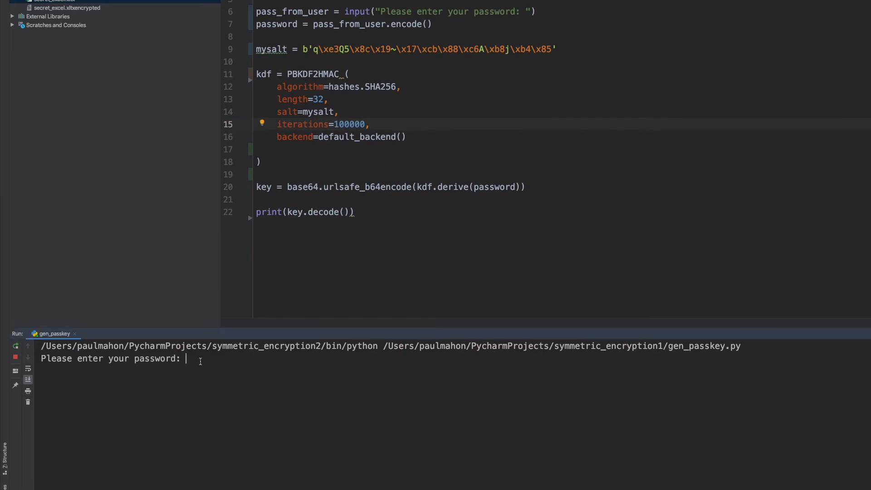
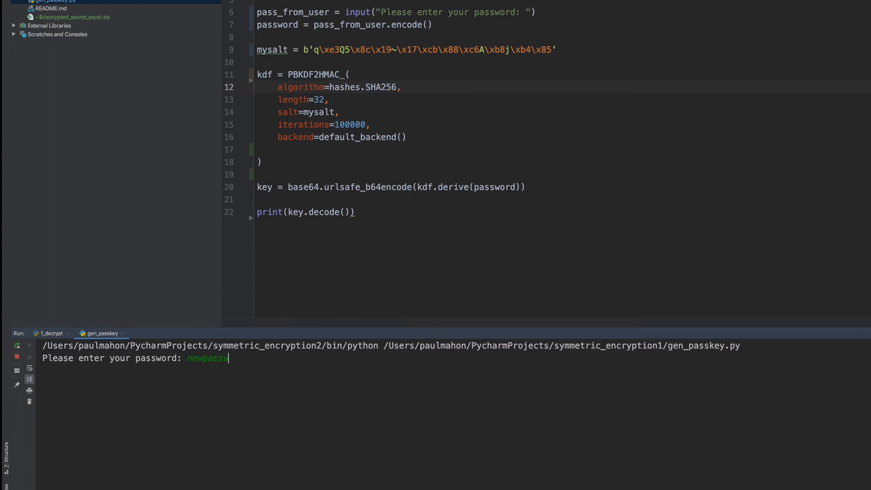
key("Return")
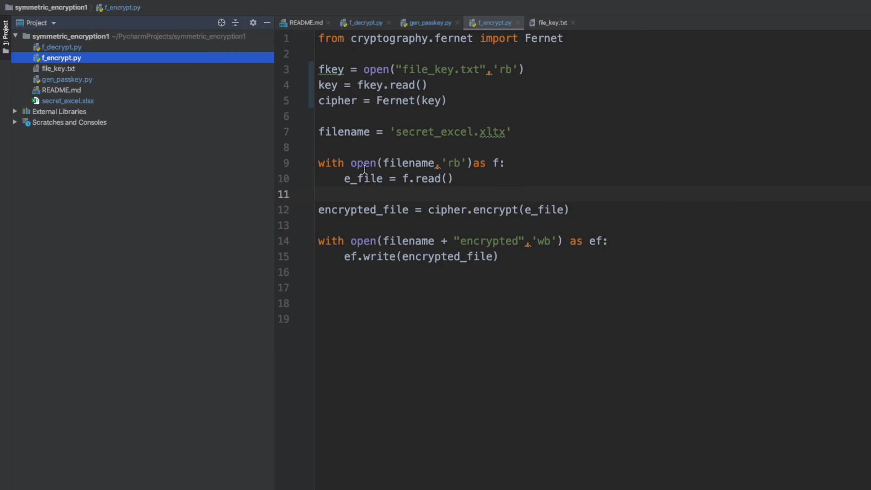
mouse_move(525, 240)
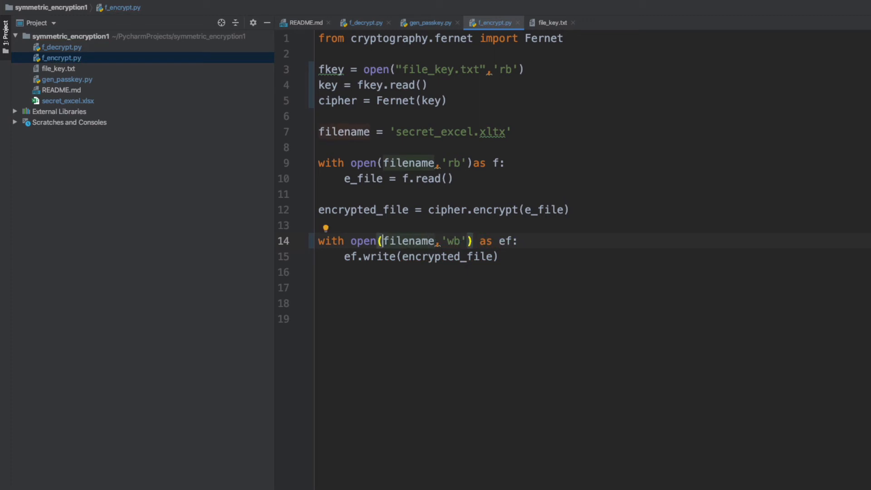
- Prefix output with "encrypted_", read key via input("Please input your key:"), delete fkey.read() line
type("\"encrypted_\" +")
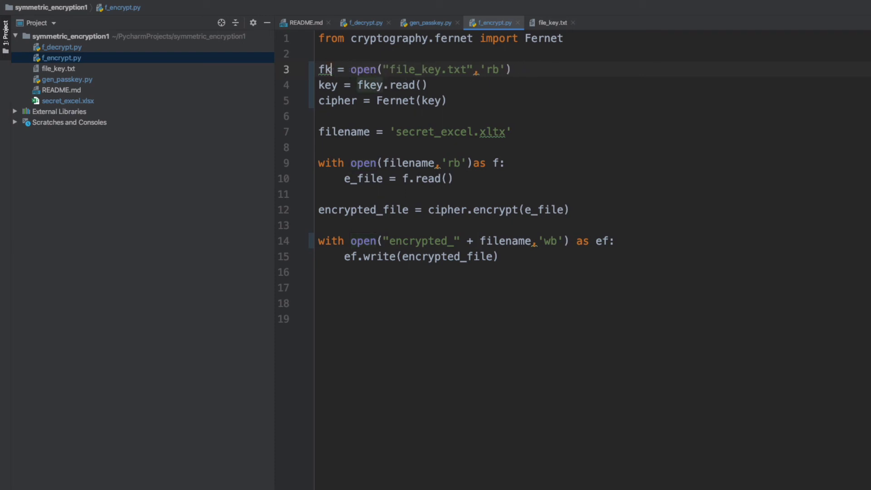
type("key")
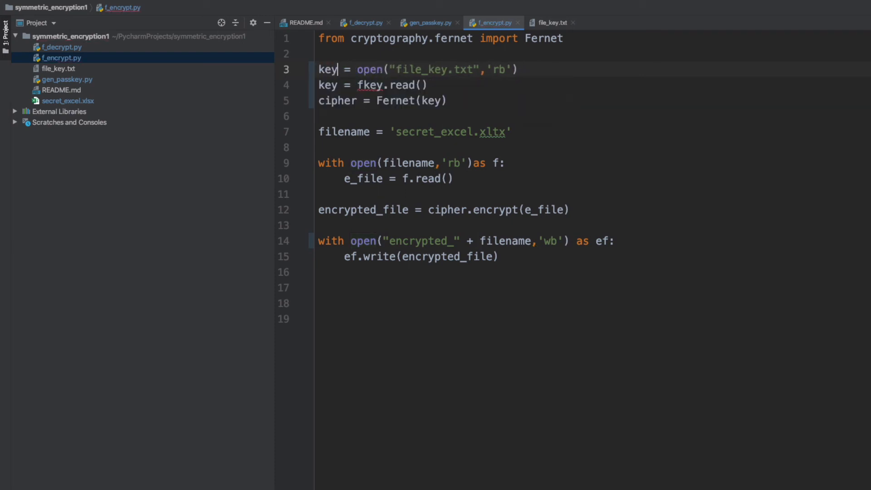
left_click(374, 69)
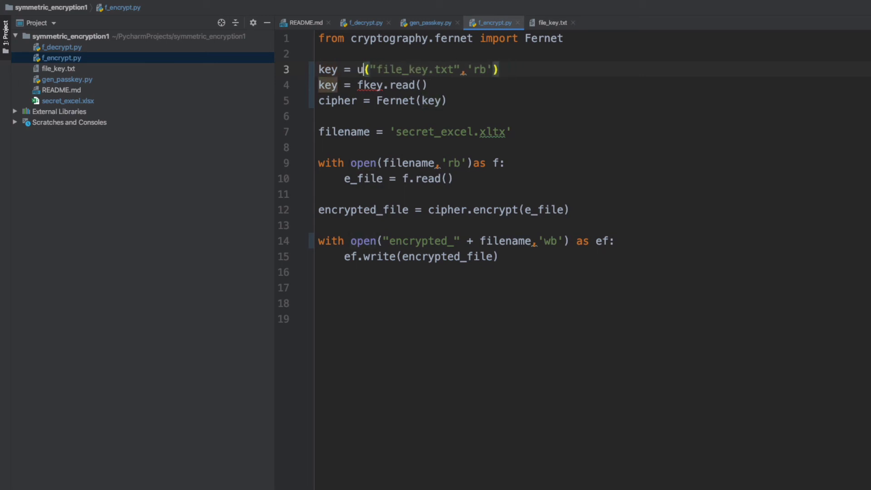
type("nput")
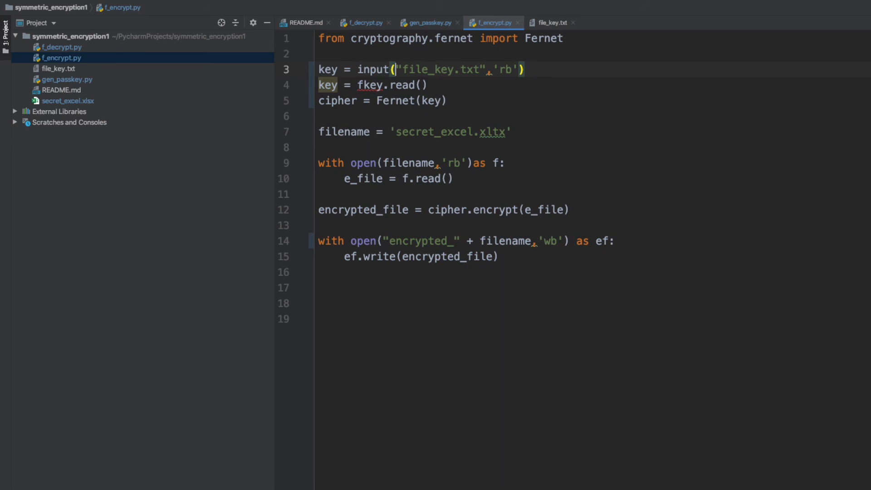
type("Please input your key:")
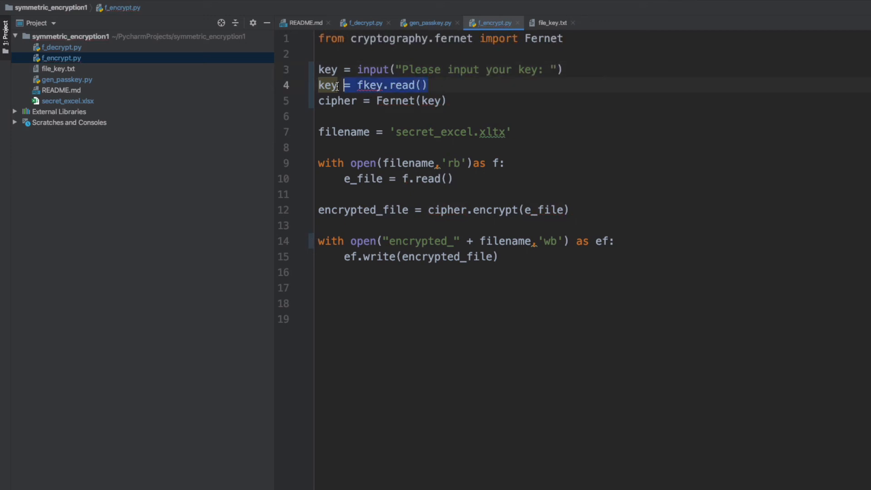
key("Delete")
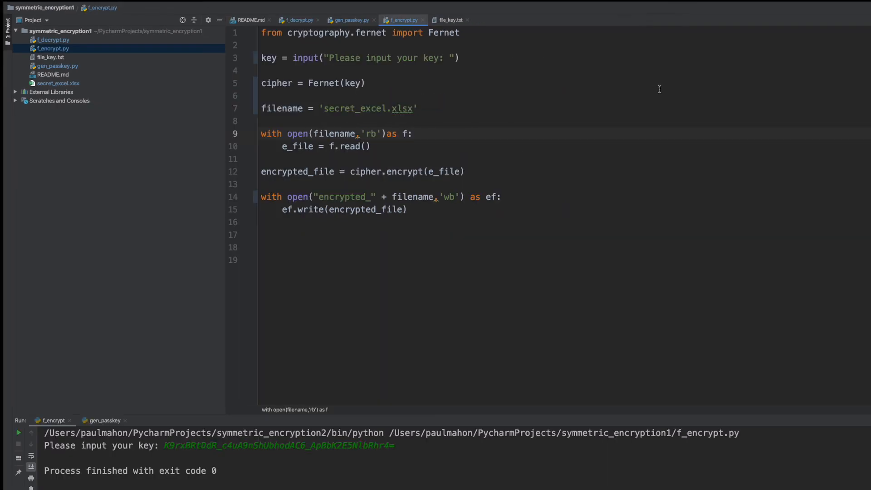
right_click(365, 83)
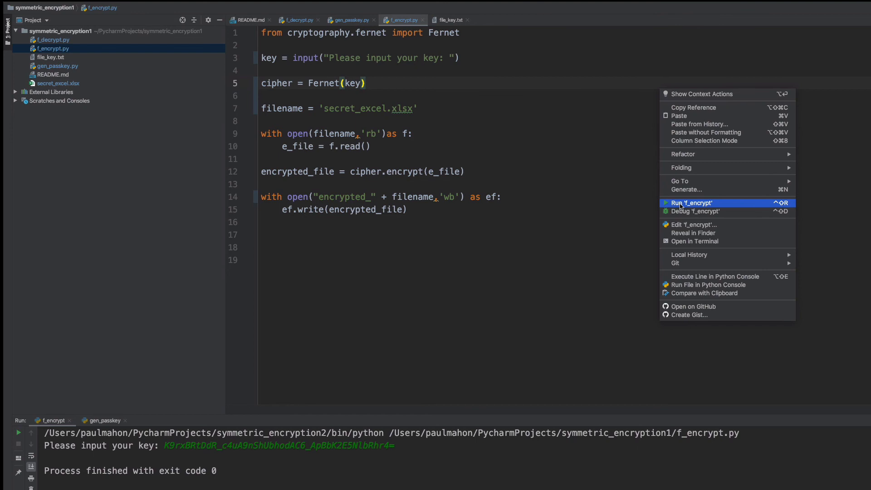
left_click(691, 202)
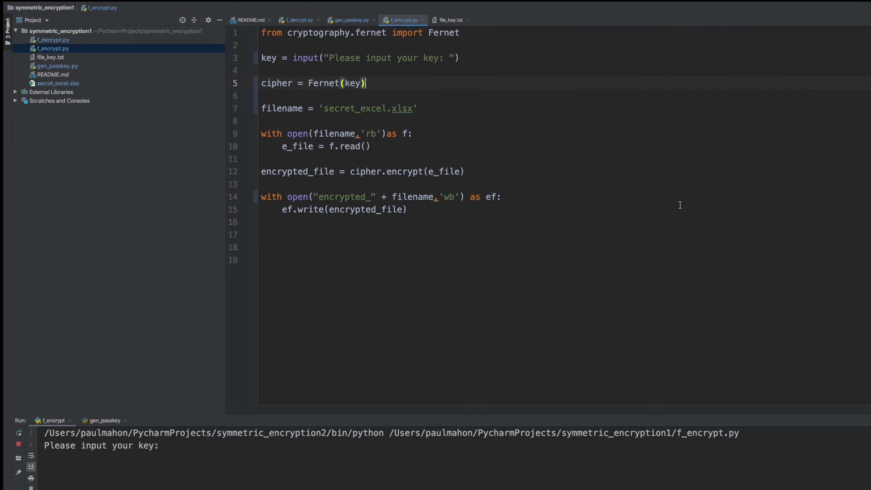
left_click(167, 445)
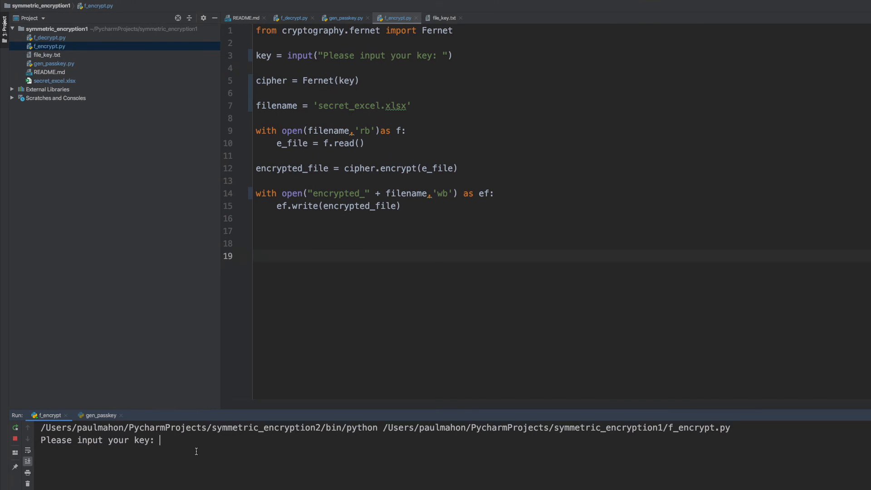
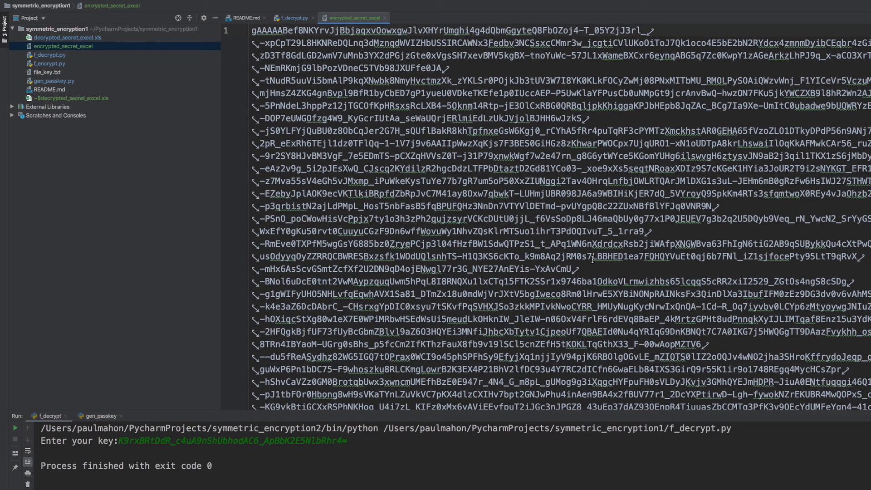
- Delete the original secret_excel.xlsx, keeping encrypted_secret_excel.xlsx in the project
left_click(491, 22)
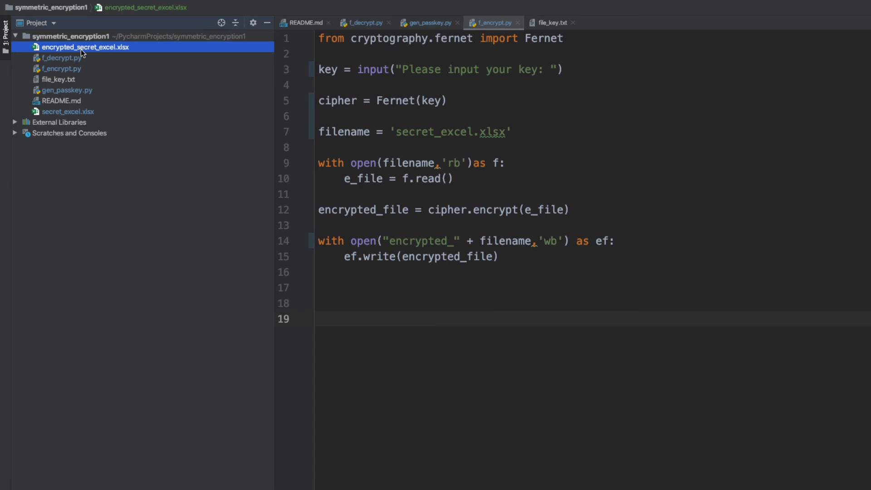
right_click(69, 112)
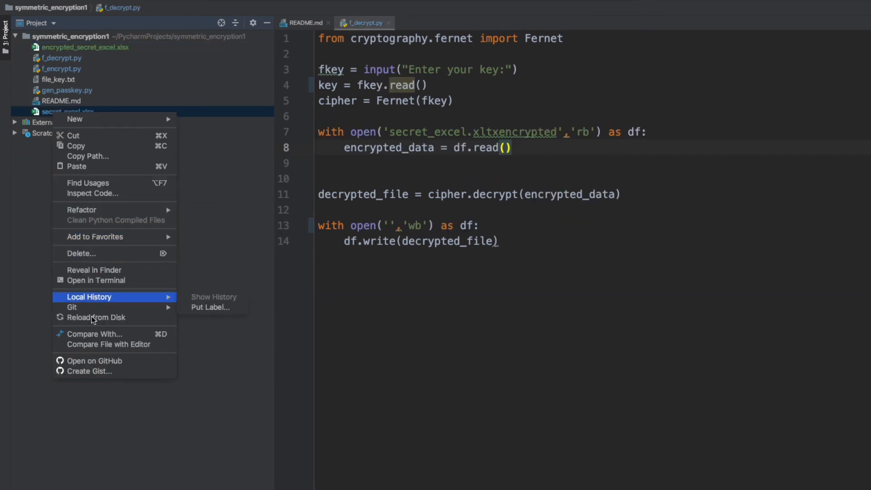
left_click(82, 253)
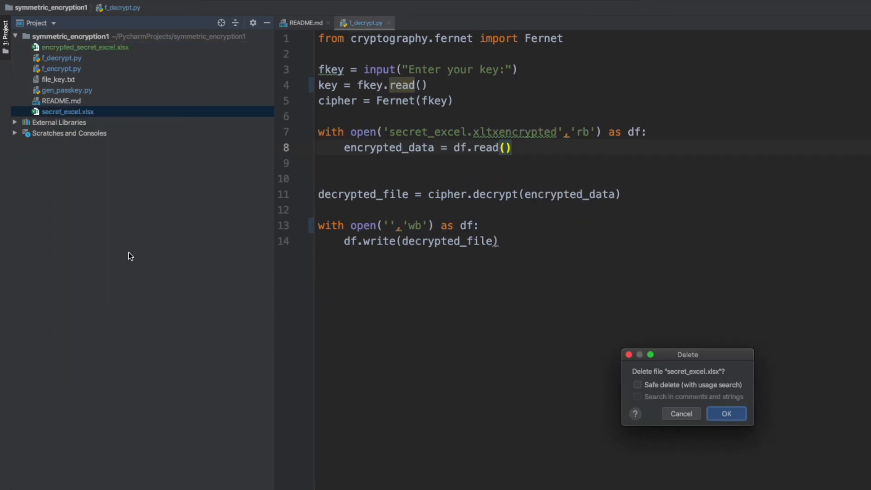
left_click(726, 414)
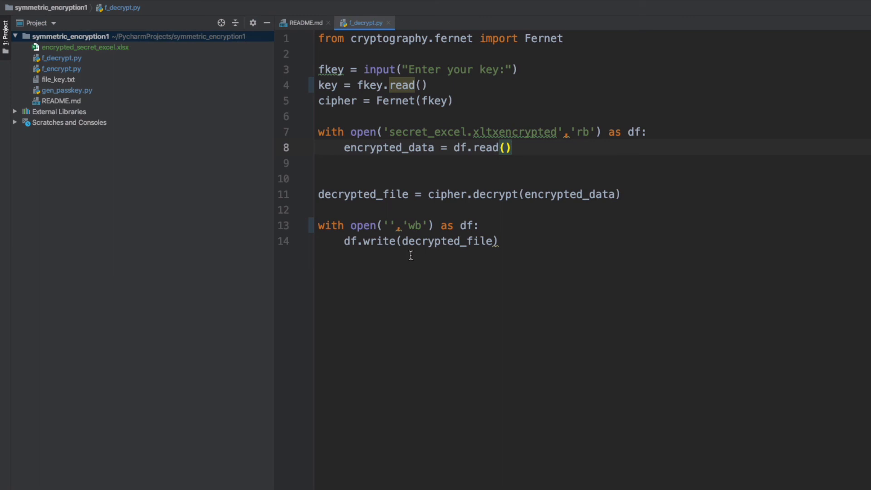
- Open f_decrypt.py and rename fkey to key so input feeds Fernet(key)
left_click(85, 47)
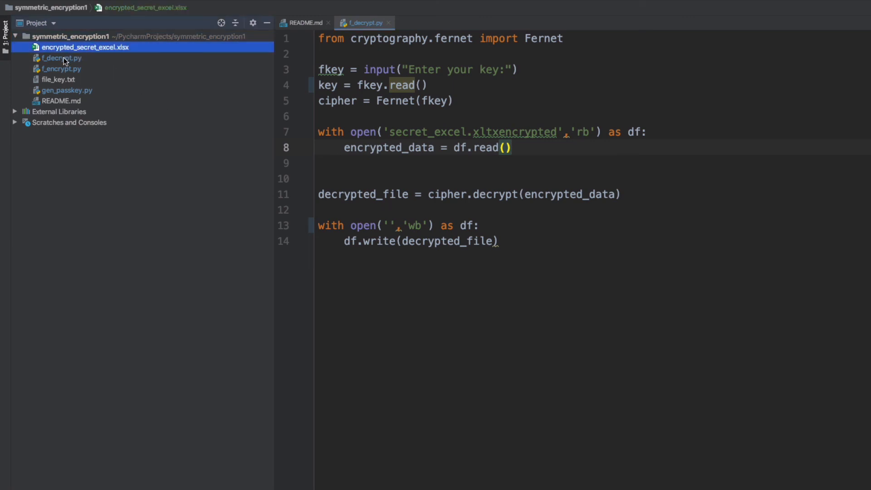
left_click(61, 58)
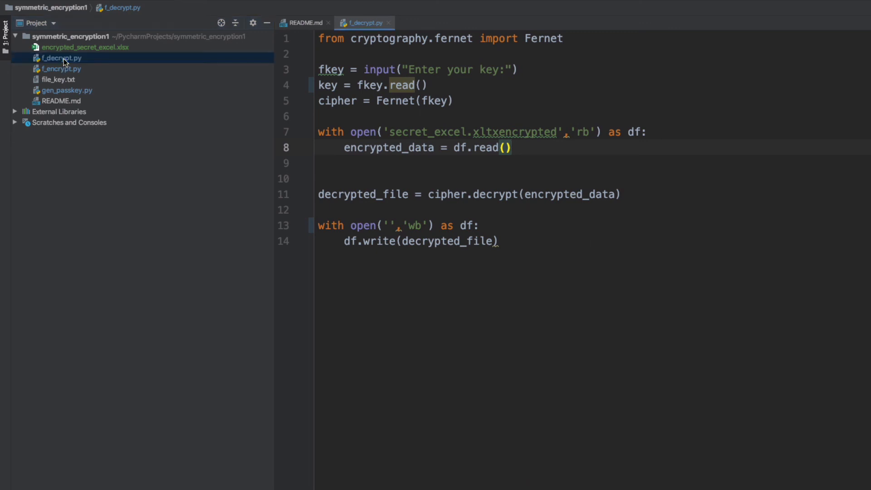
mouse_move(371, 70)
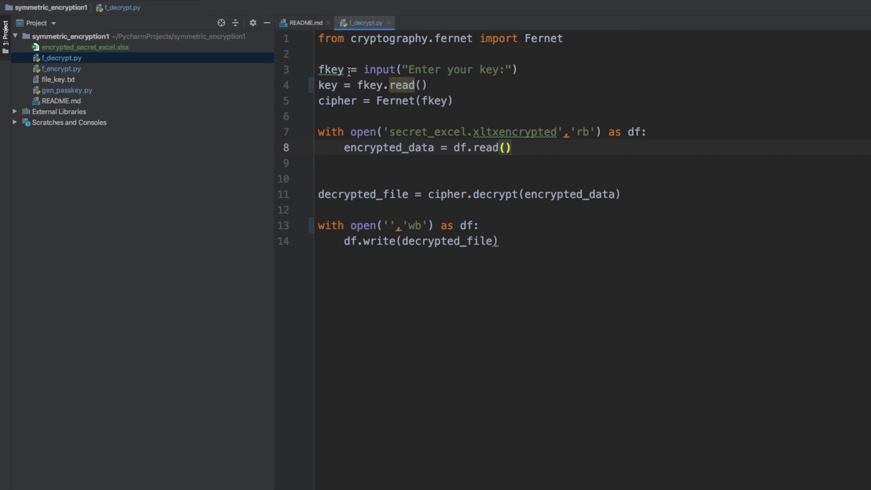
left_click(450, 101)
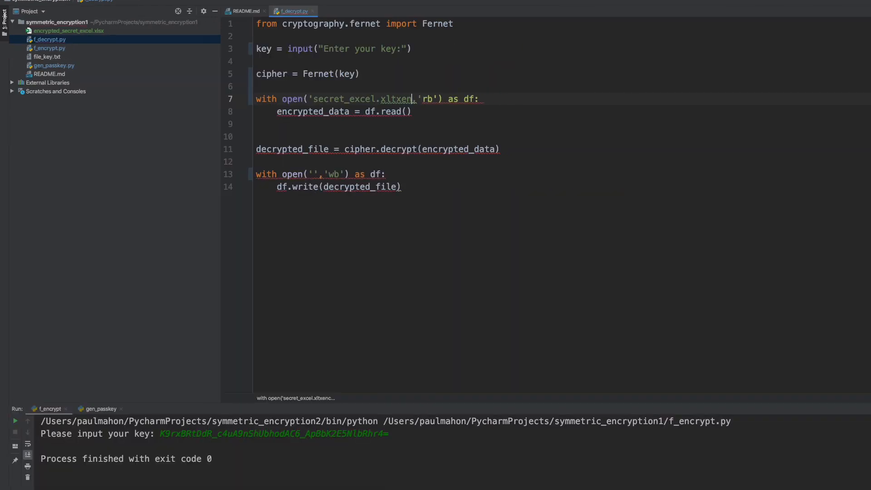
- Run f_decrypt.py on encrypted_secret_excel.xlsx and enter the generated key at its prompt
right_click(389, 99)
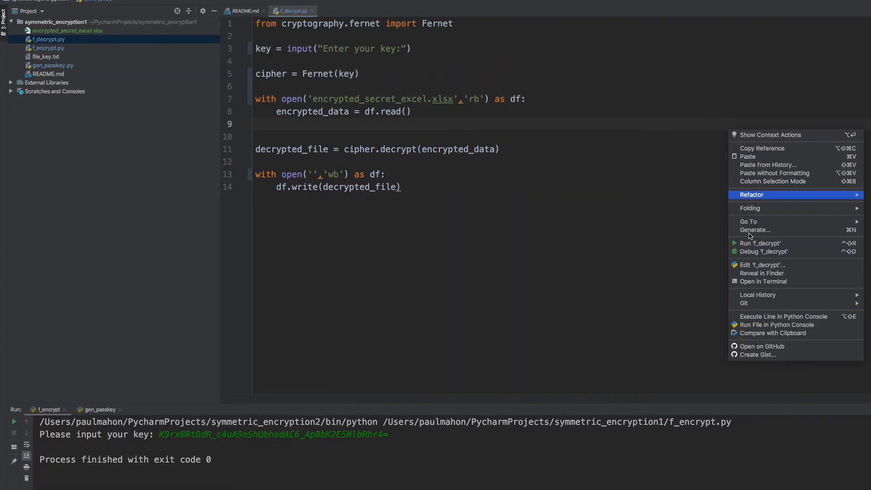
mouse_move(761, 243)
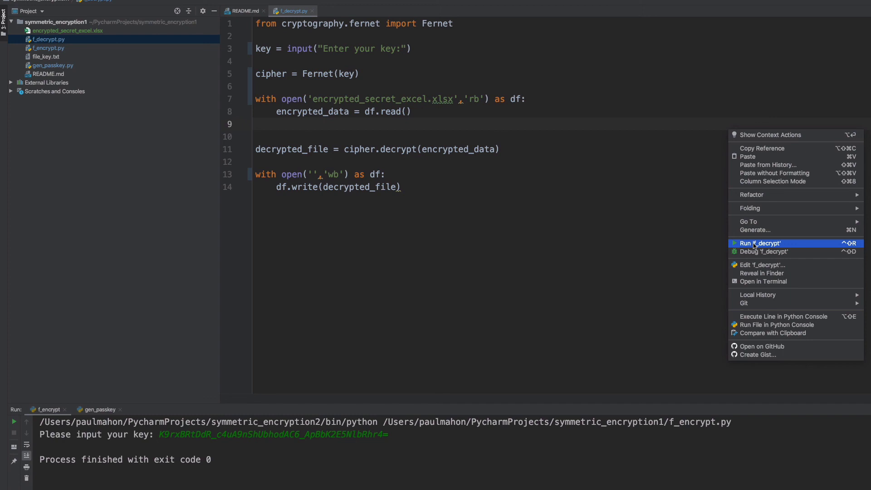
left_click(762, 243)
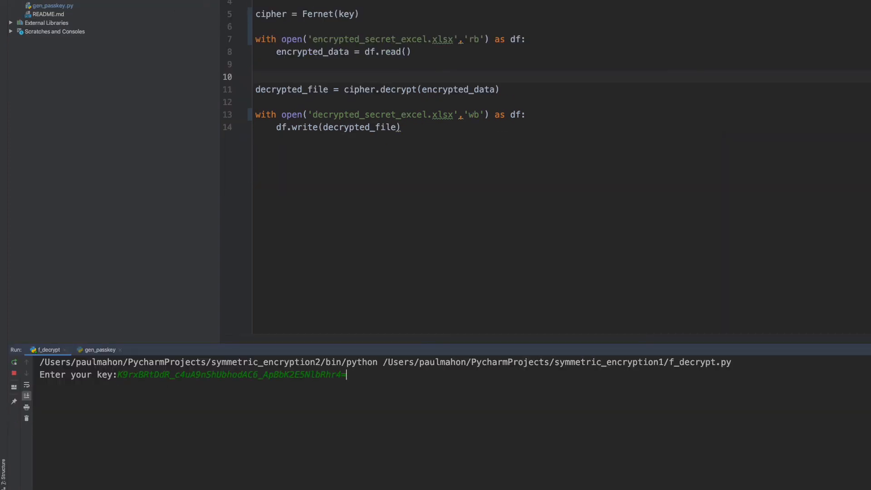